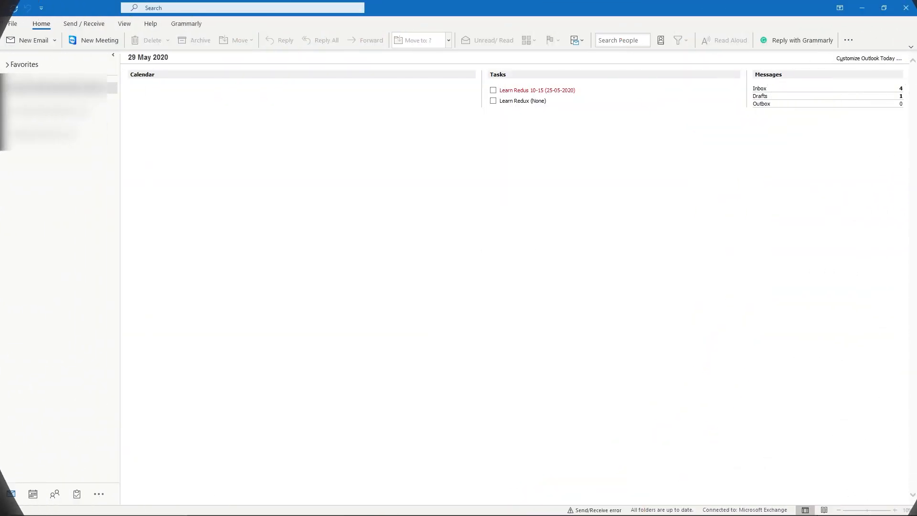
pyautogui.moveTo(507, 114)
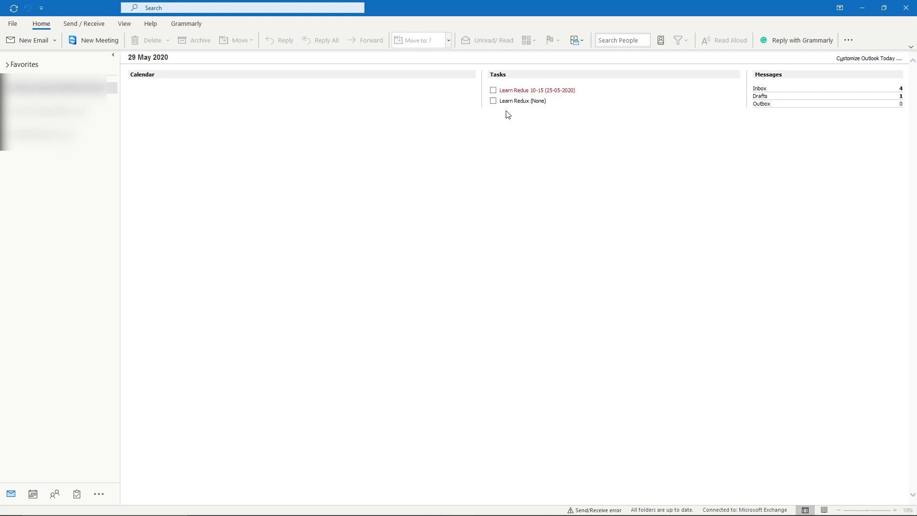
pyautogui.moveTo(336, 141)
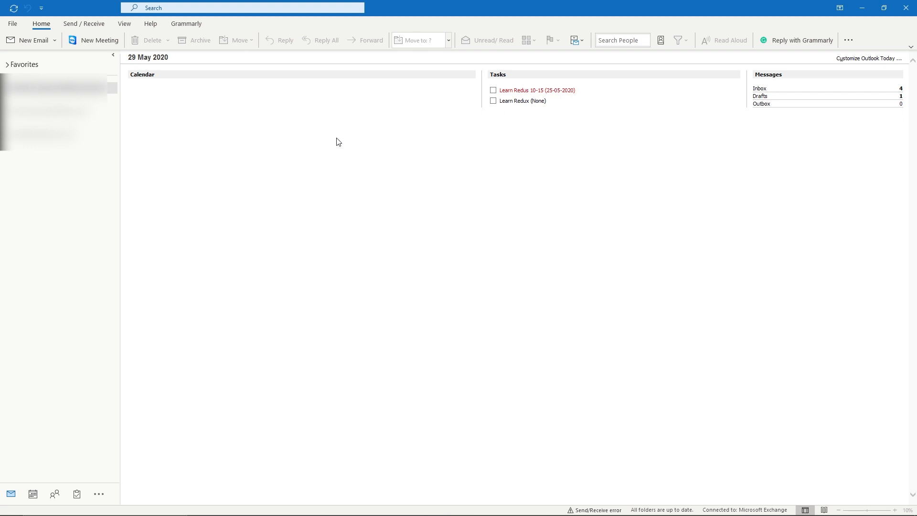
pyautogui.moveTo(13, 24)
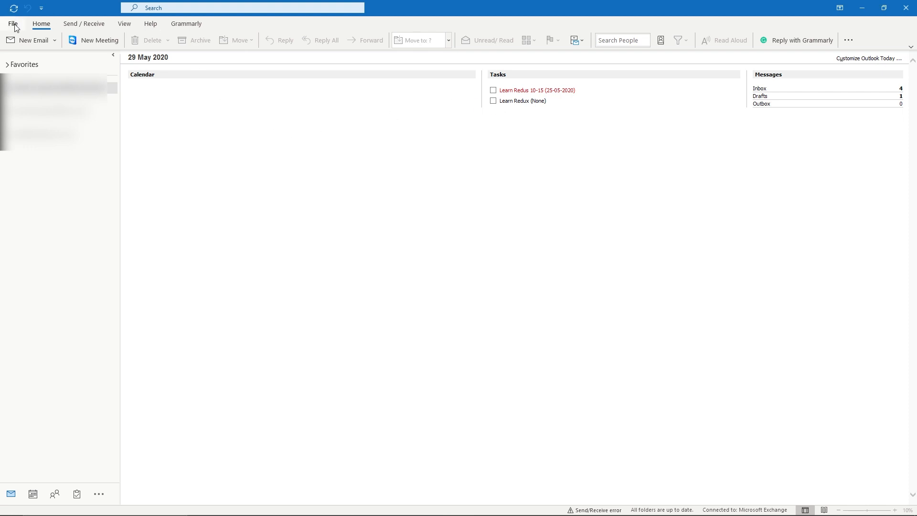
# - In Outlook Options > Mail, confirm messages are composed in HTML format
pyautogui.click(13, 23)
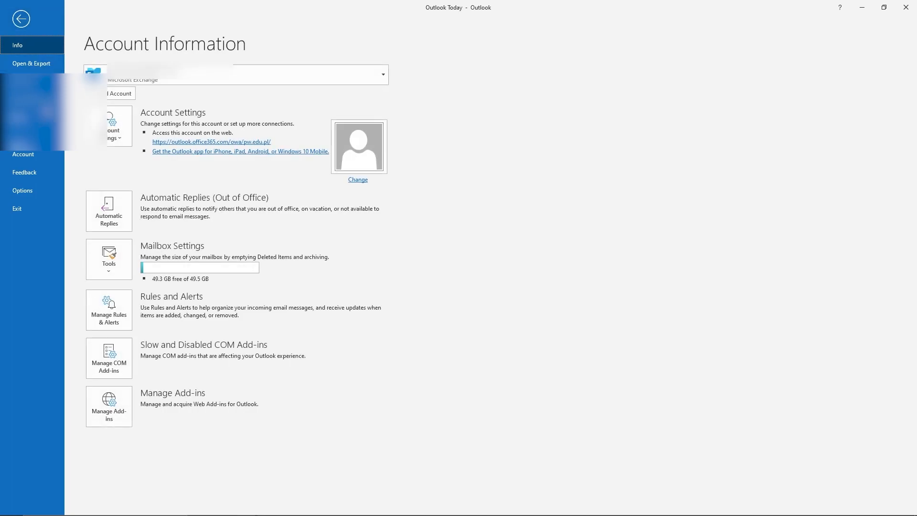
pyautogui.click(22, 190)
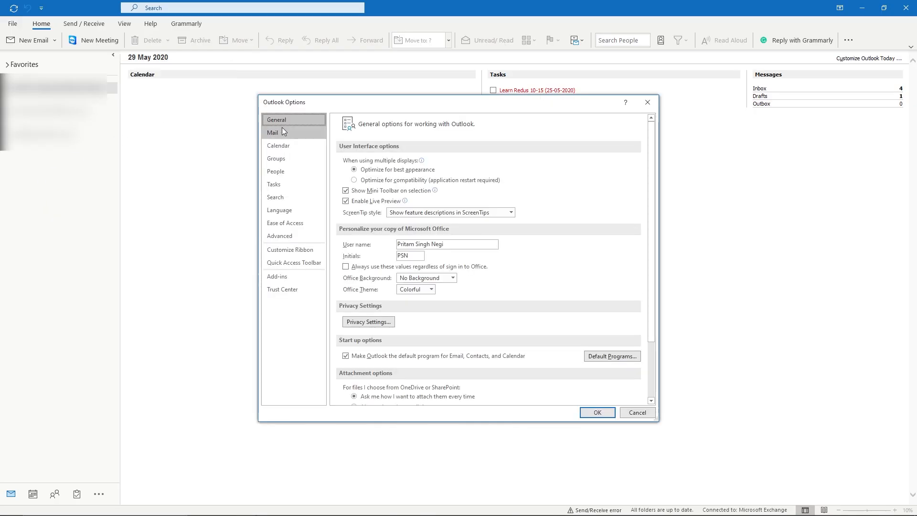
pyautogui.click(273, 133)
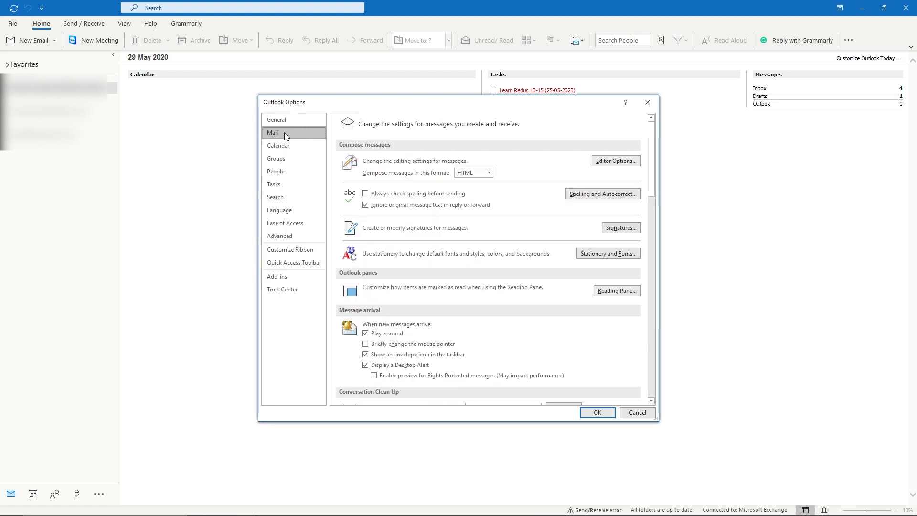
pyautogui.moveTo(383, 184)
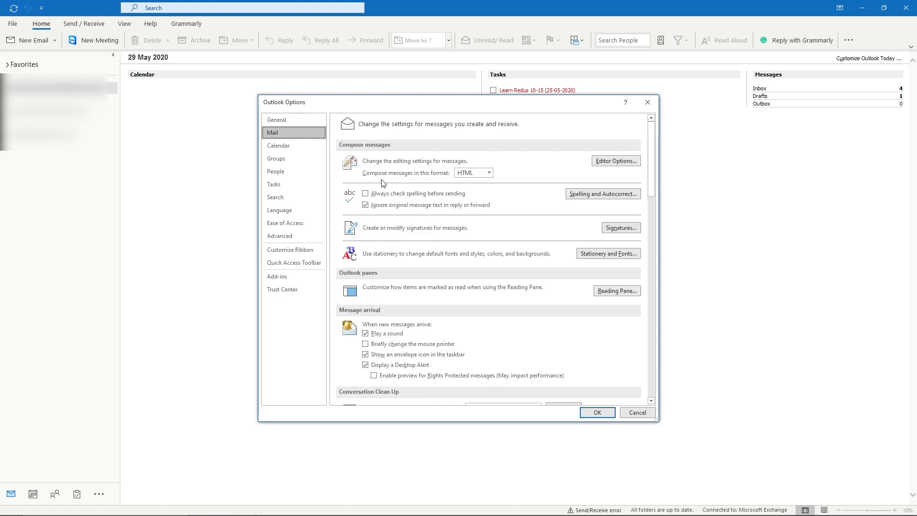
pyautogui.click(489, 173)
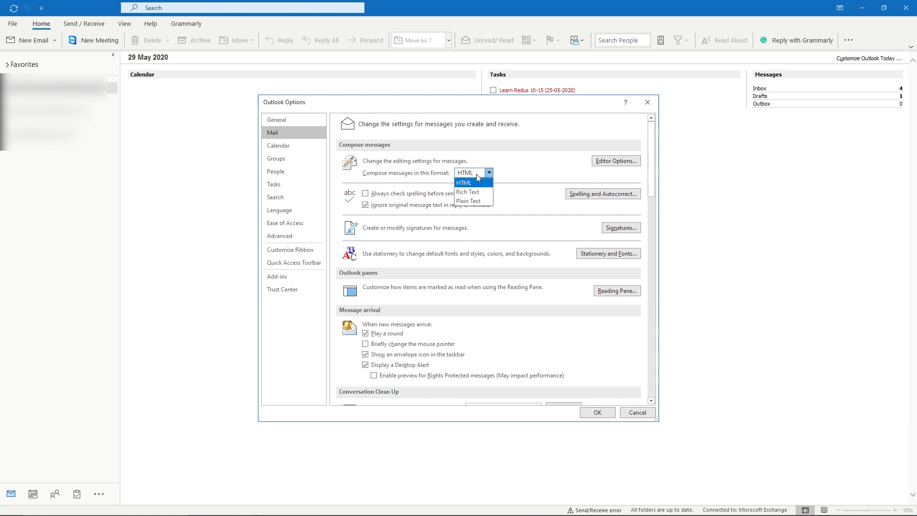
pyautogui.click(464, 183)
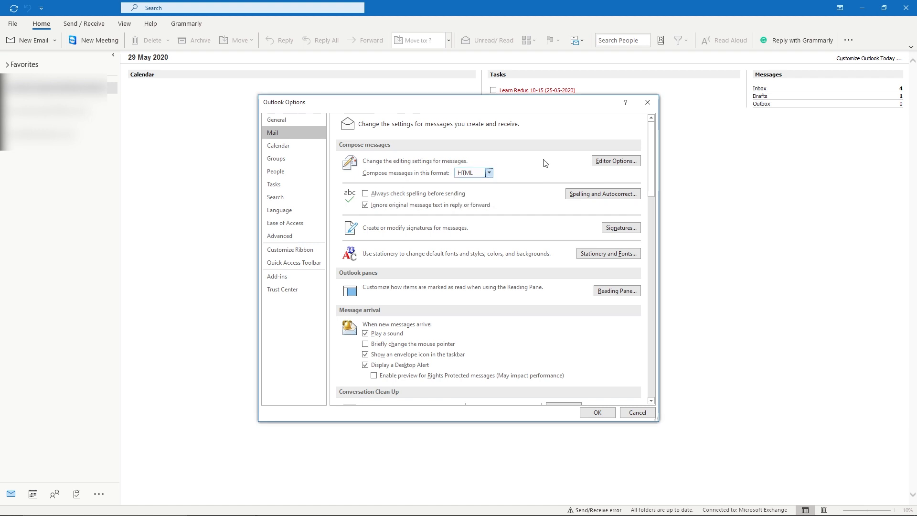
# - Visit Signatures and Stationery, then search the ribbon for 'sign' to surface the Signature action
pyautogui.click(620, 228)
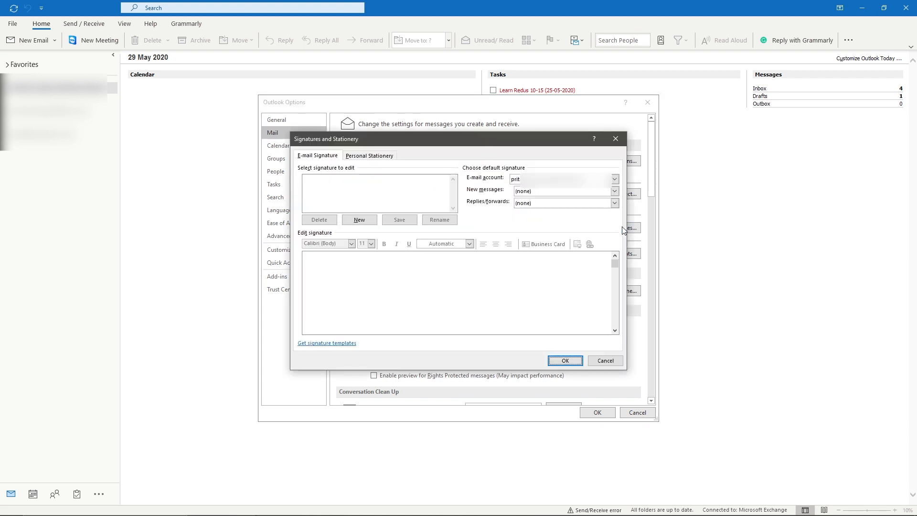
pyautogui.moveTo(539, 233)
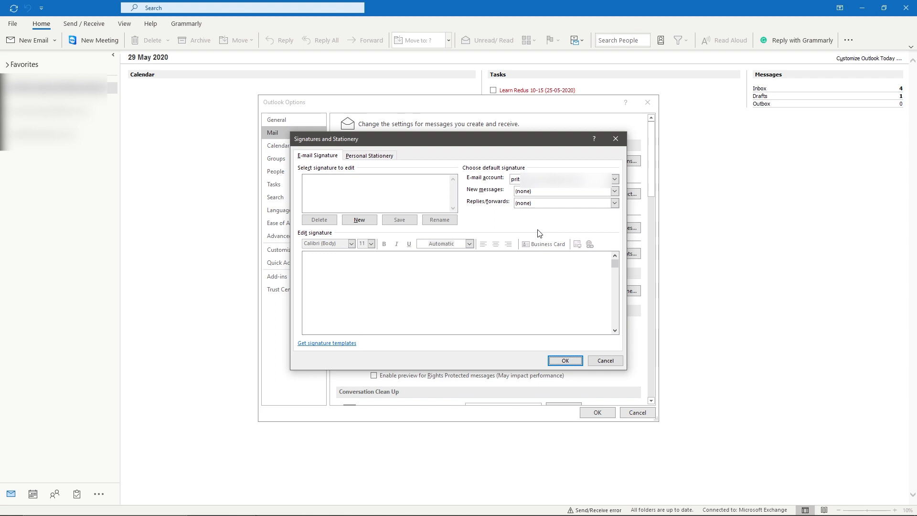
pyautogui.moveTo(605, 154)
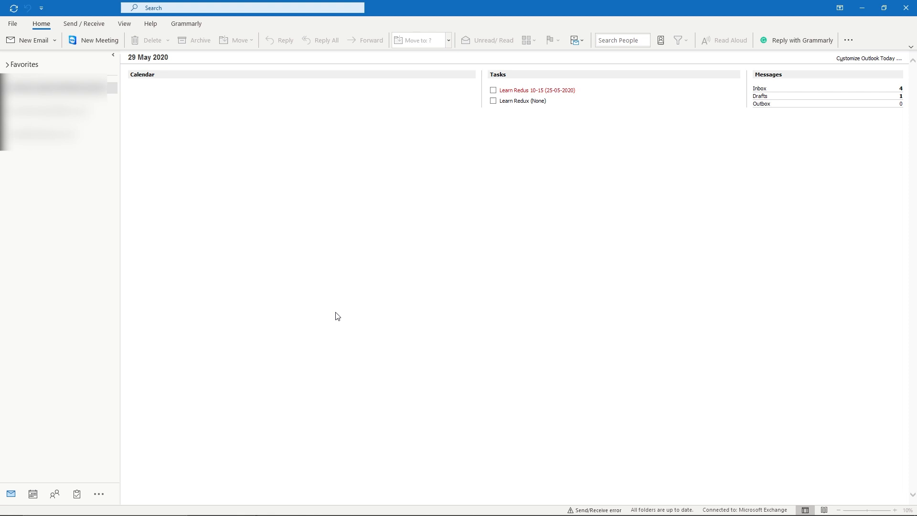
pyautogui.moveTo(337, 215)
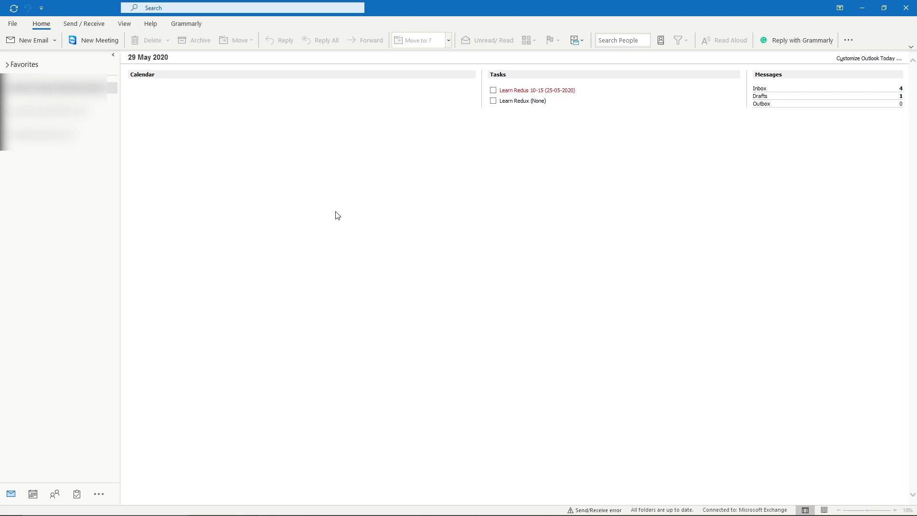
pyautogui.moveTo(240, 28)
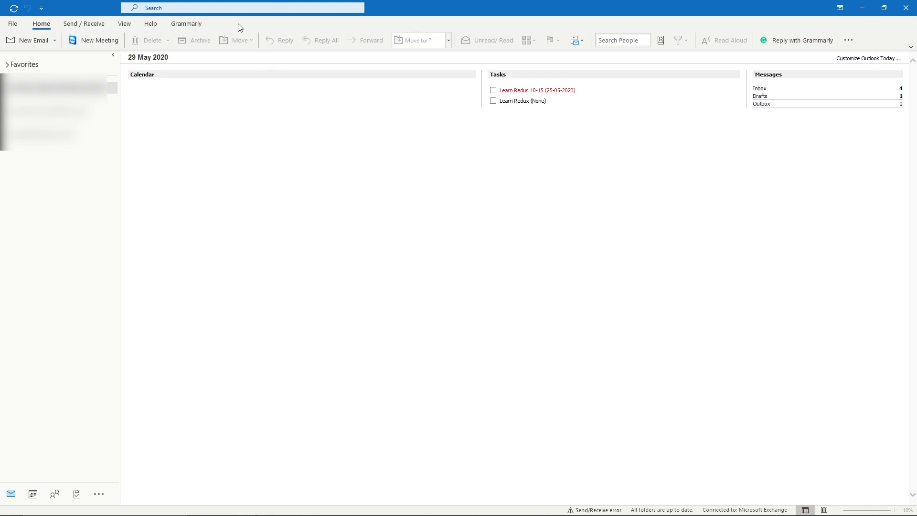
pyautogui.click(240, 8)
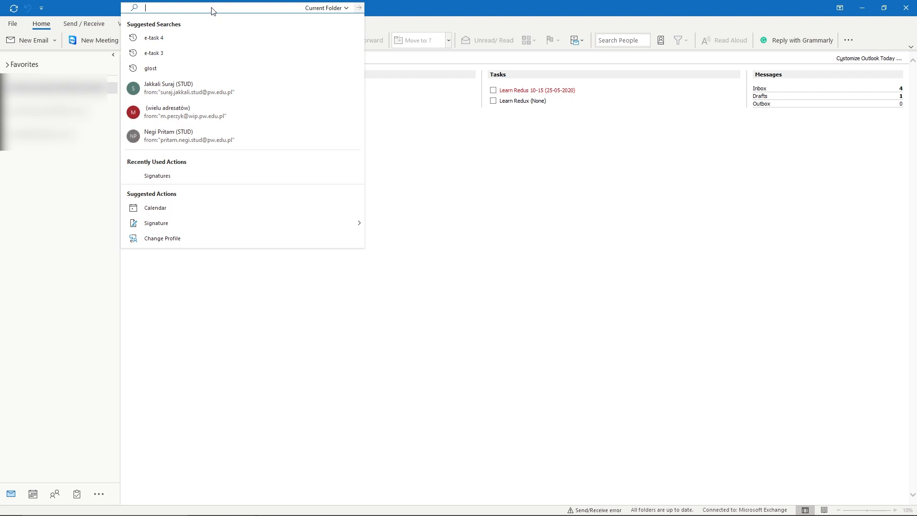
pyautogui.write('sign')
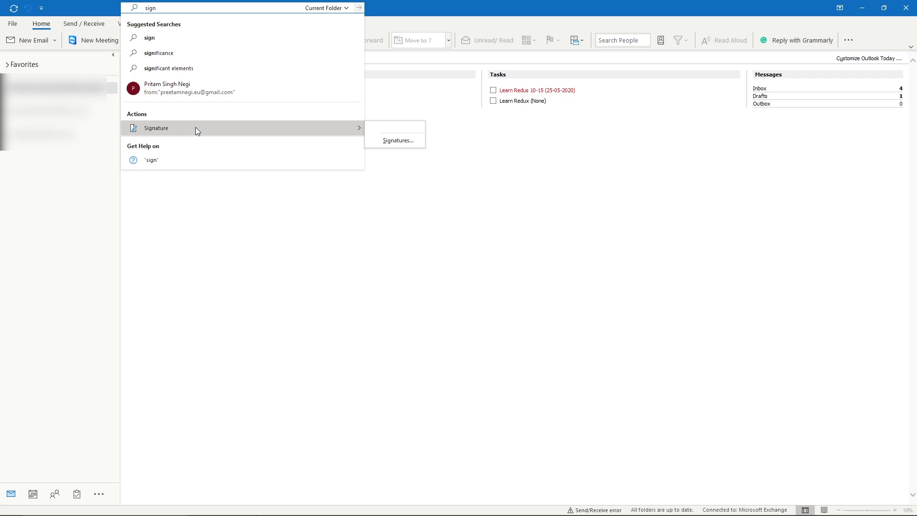
pyautogui.moveTo(333, 131)
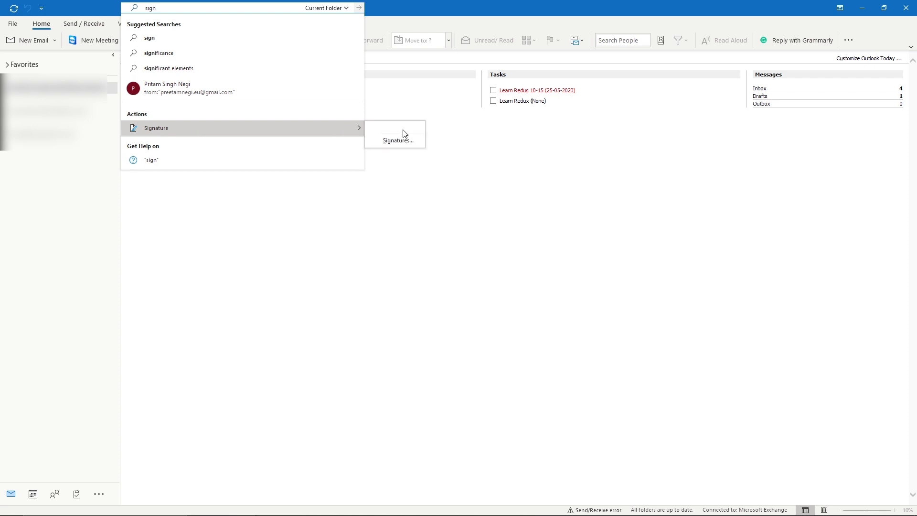
# - Create a new signature named 'sign' in the signature editor
pyautogui.click(397, 141)
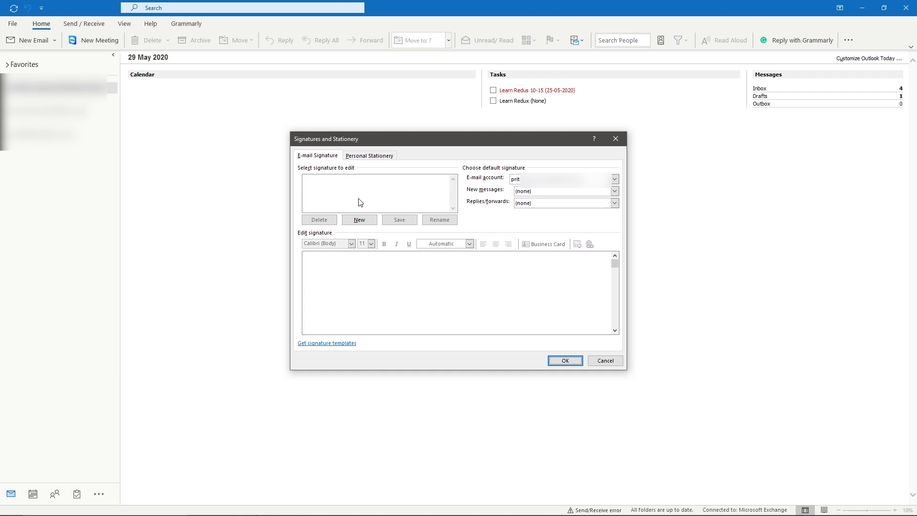
pyautogui.moveTo(316, 244)
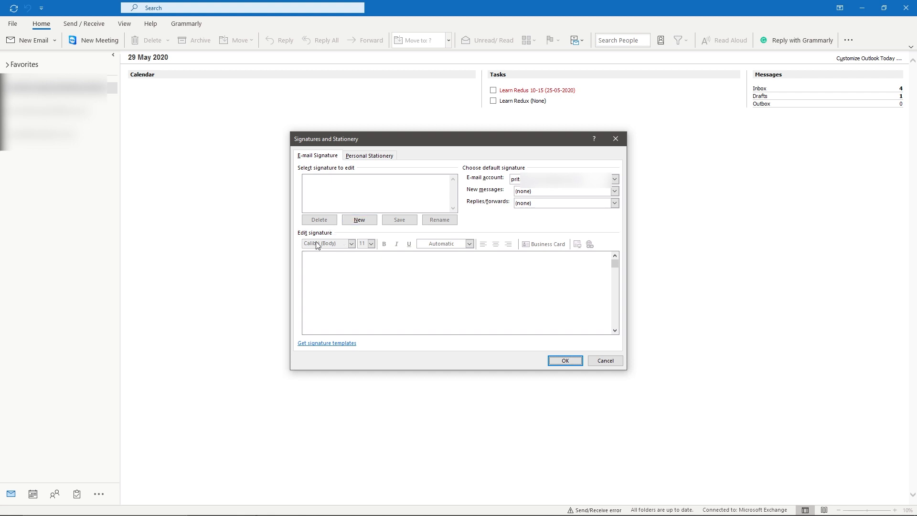
pyautogui.moveTo(349, 237)
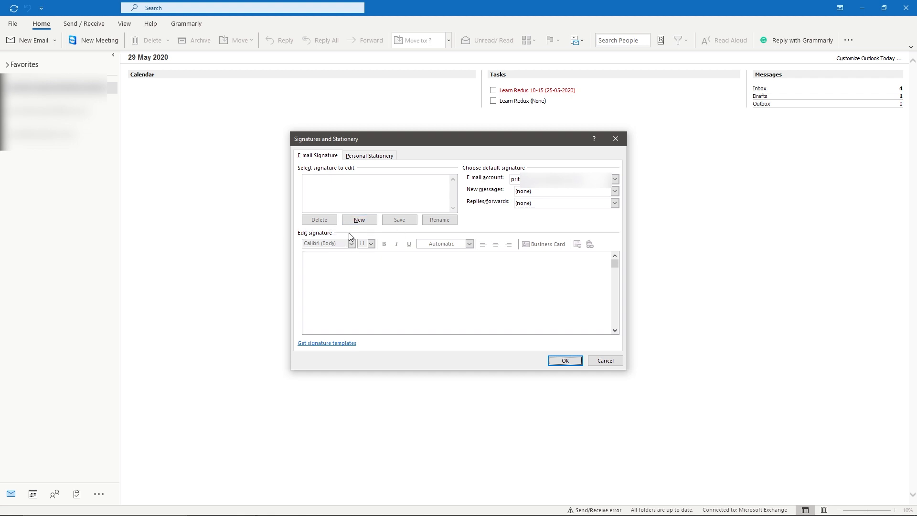
pyautogui.click(359, 220)
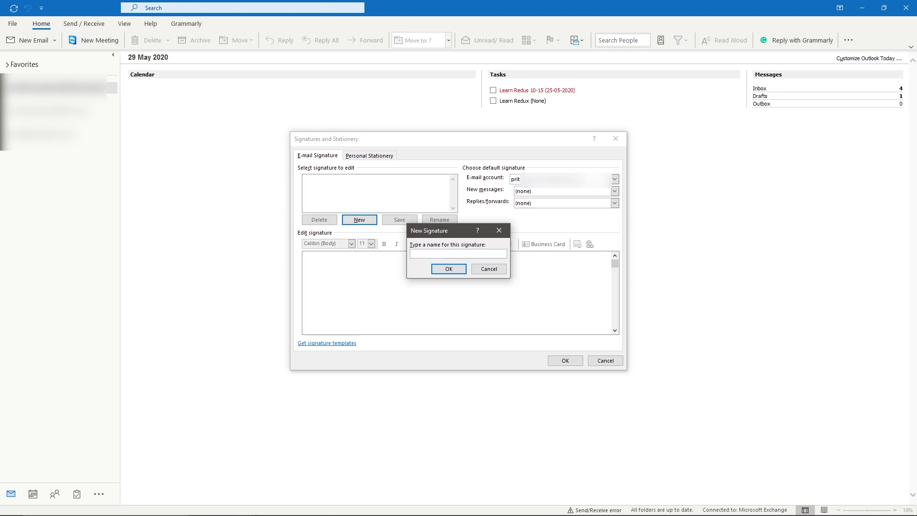
pyautogui.write('s')
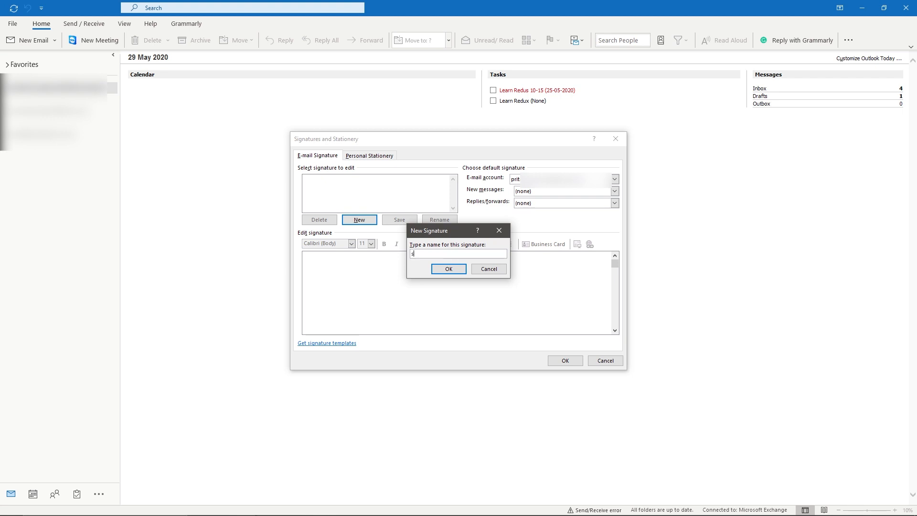
pyautogui.write('ign')
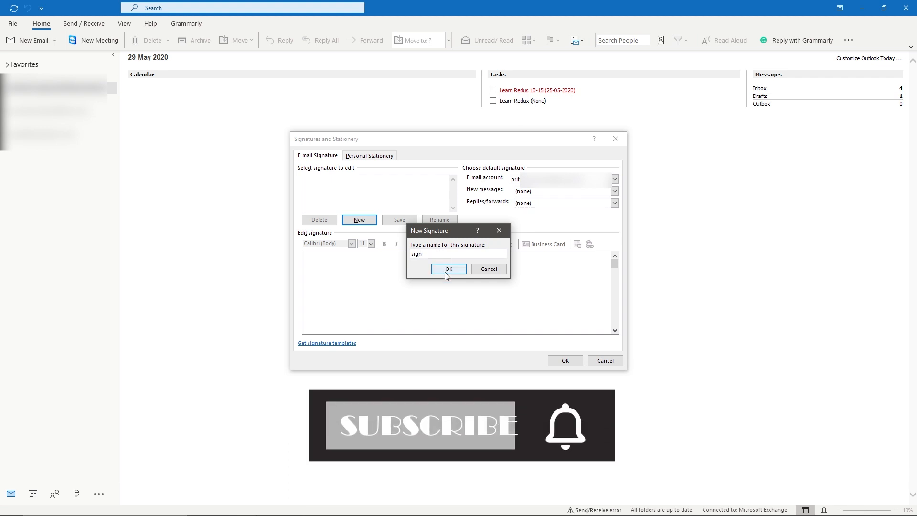
pyautogui.click(448, 268)
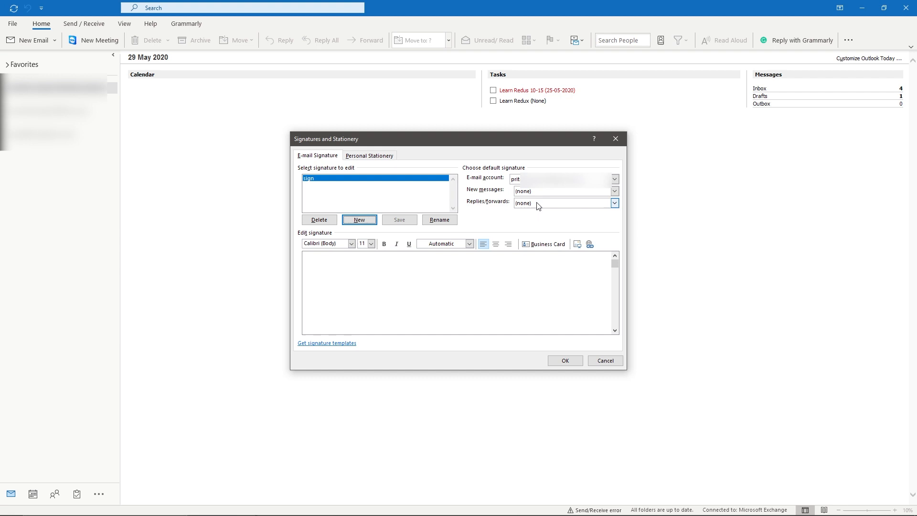
# - Choose 'sign' as the default signature for new messages
pyautogui.click(614, 203)
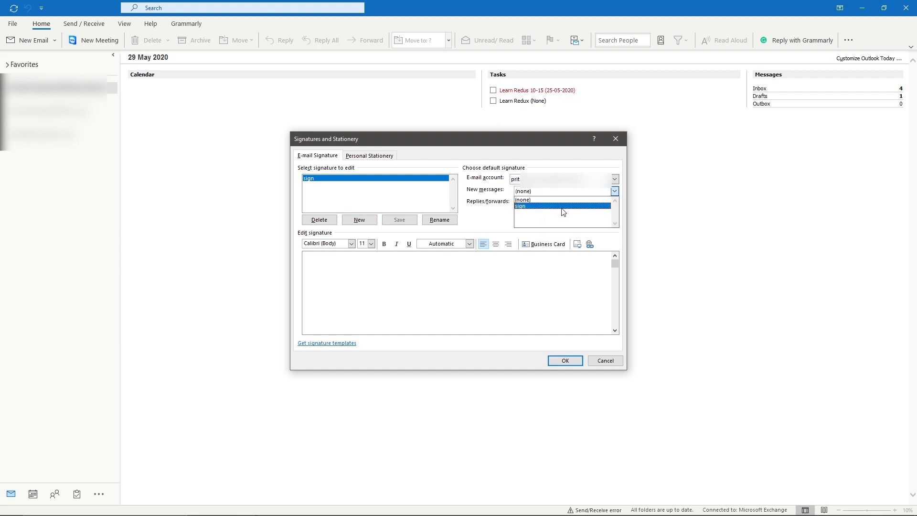
pyautogui.click(522, 200)
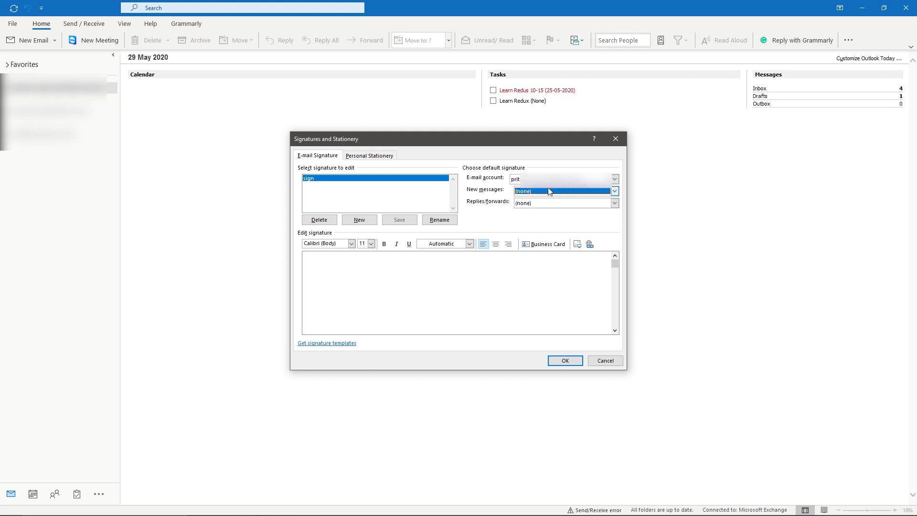
pyautogui.click(614, 204)
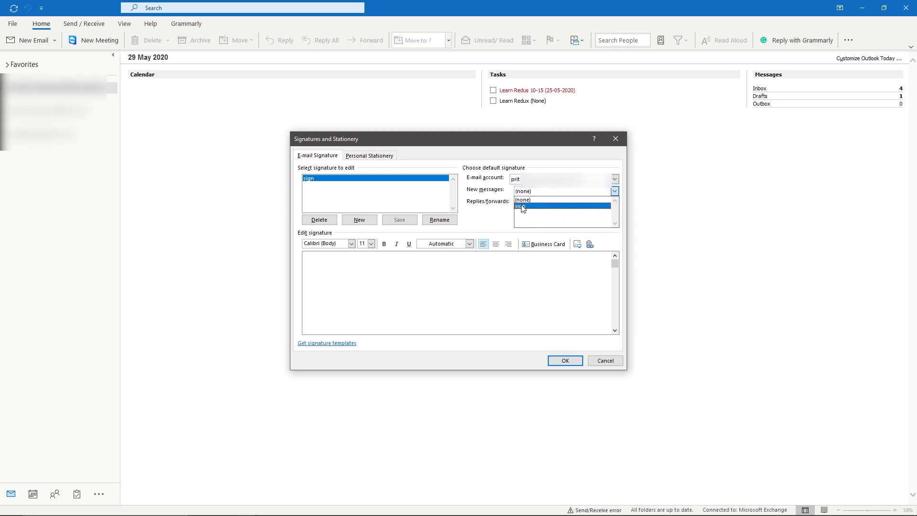
pyautogui.click(562, 205)
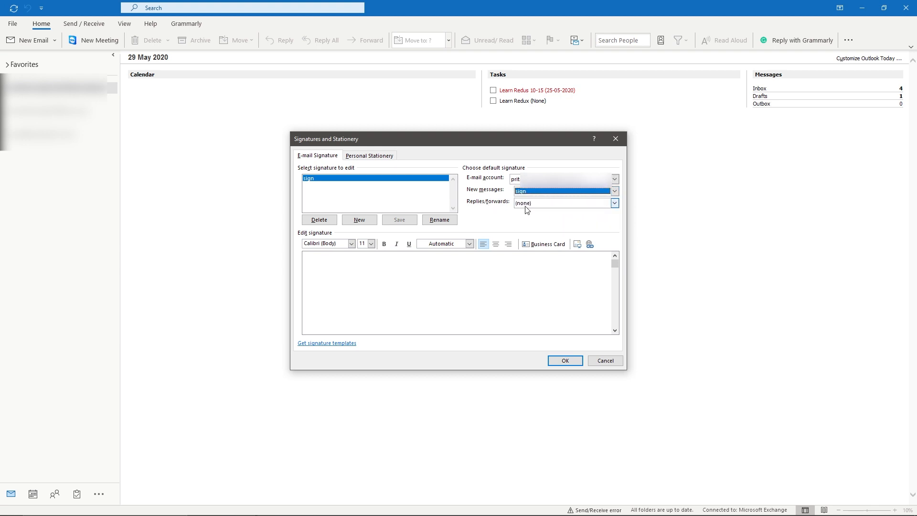
# - Open the HubSpot email signature generator result in a new tab and switch to it
pyautogui.click(426, 275)
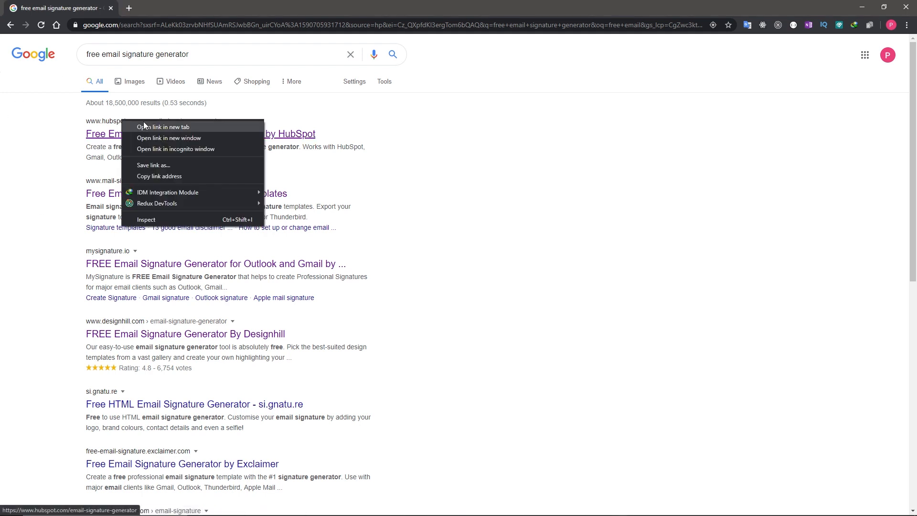
pyautogui.click(163, 127)
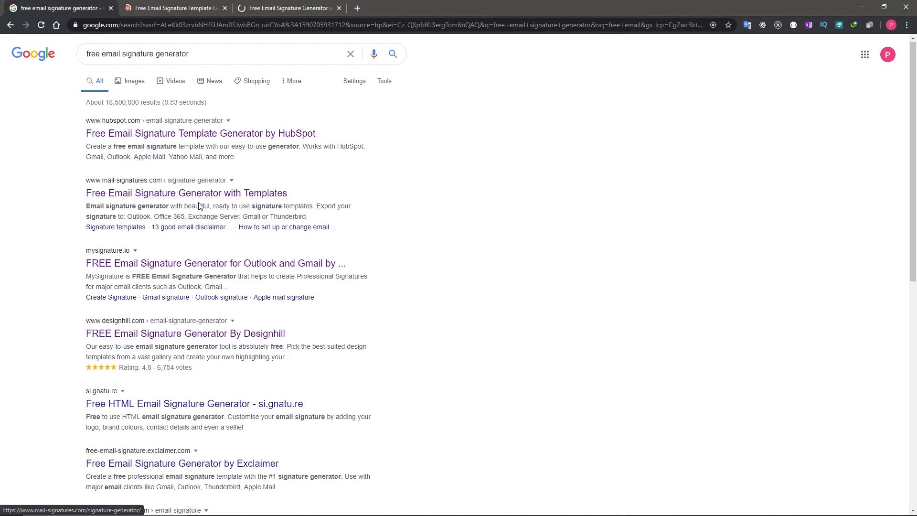
pyautogui.click(200, 133)
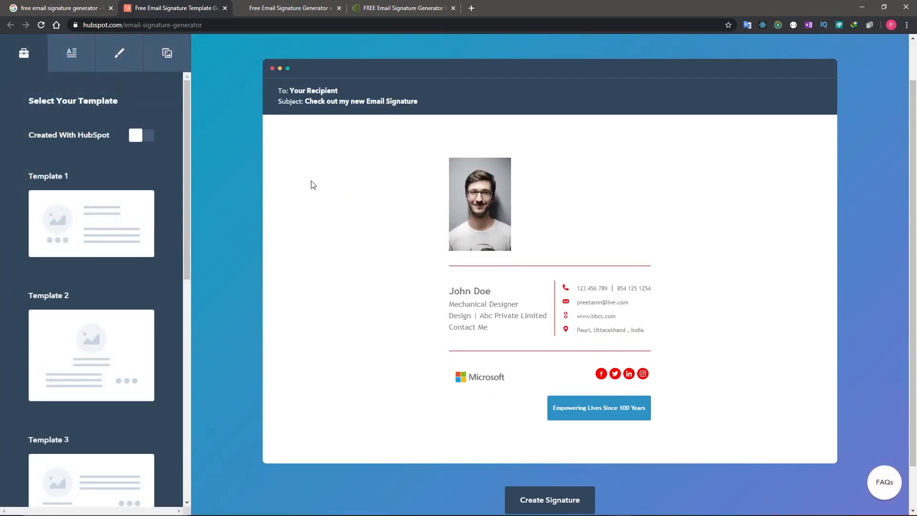
pyautogui.moveTo(330, 230)
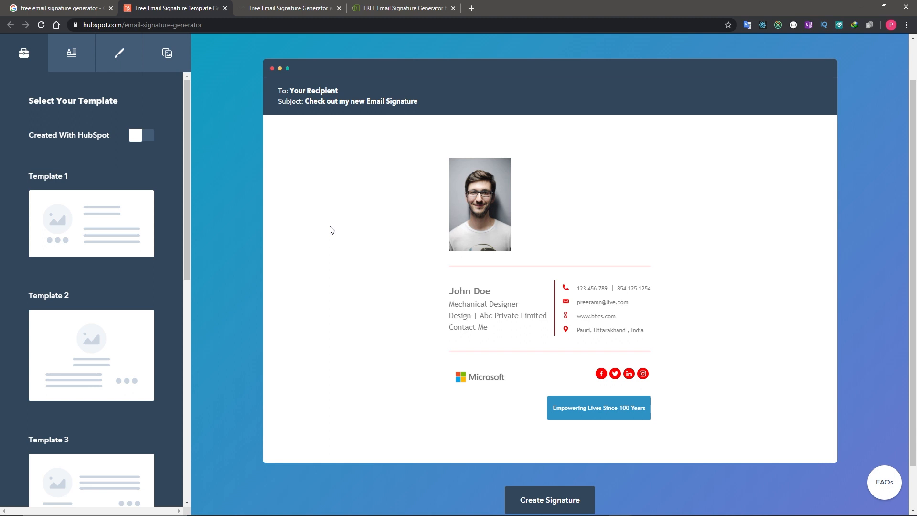
# - Clear all previously entered signature fields, returning to the placeholder John Smith template
pyautogui.scroll(-3)
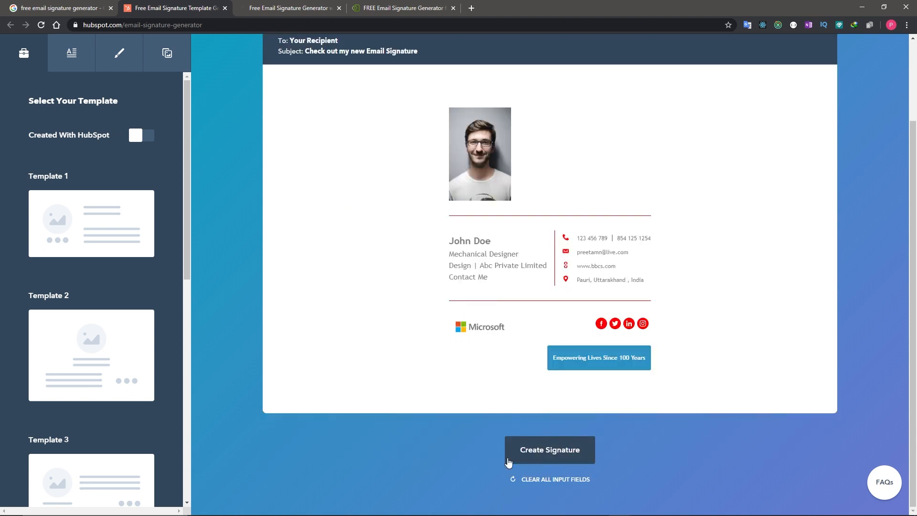
pyautogui.click(555, 479)
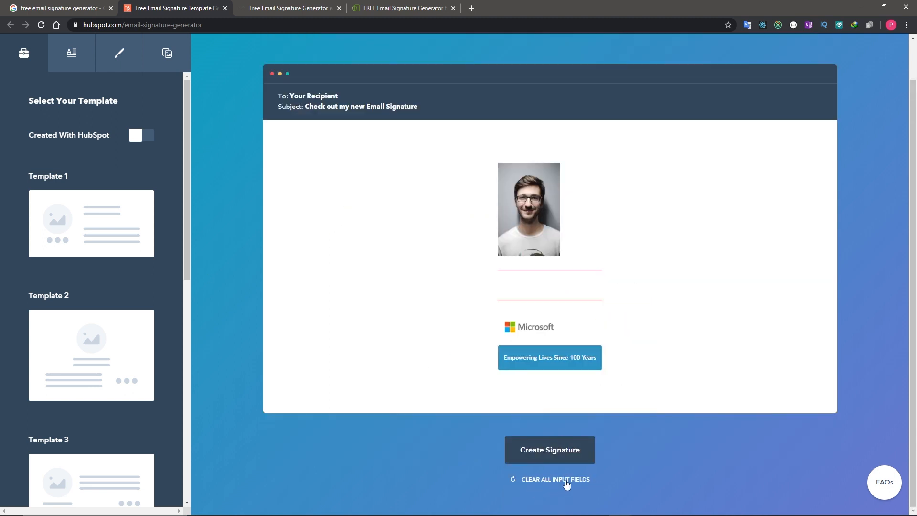
pyautogui.scroll(3)
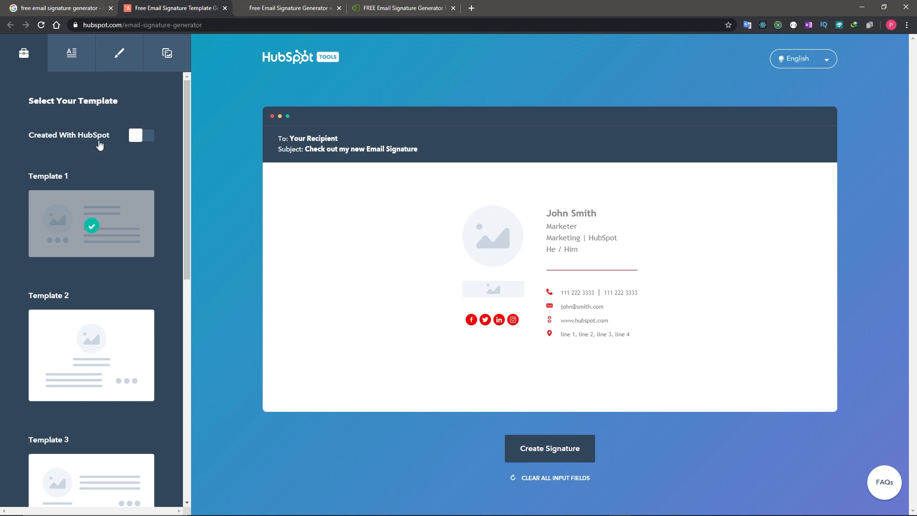
pyautogui.moveTo(78, 249)
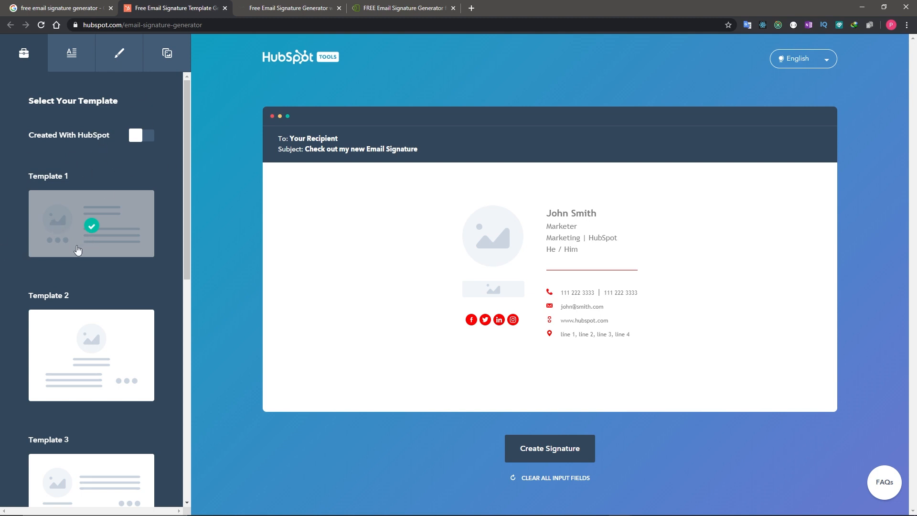
pyautogui.moveTo(98, 281)
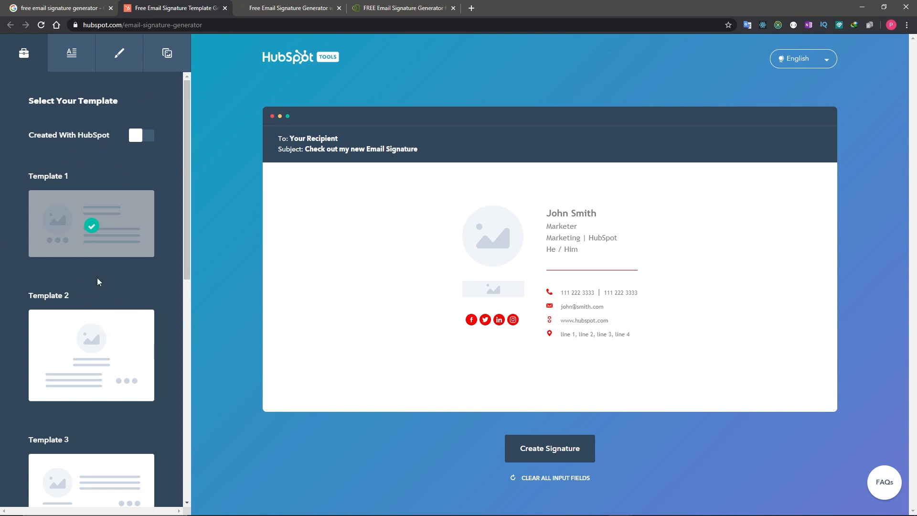
pyautogui.moveTo(108, 281)
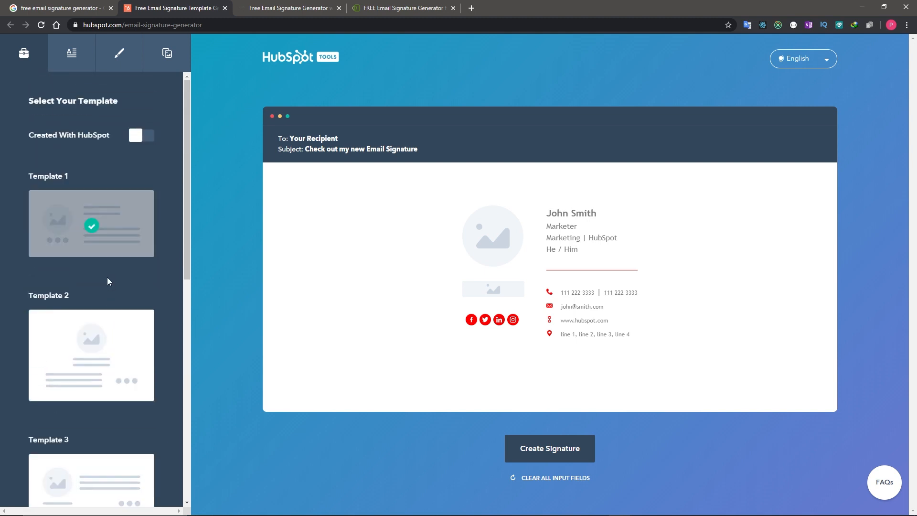
pyautogui.moveTo(111, 229)
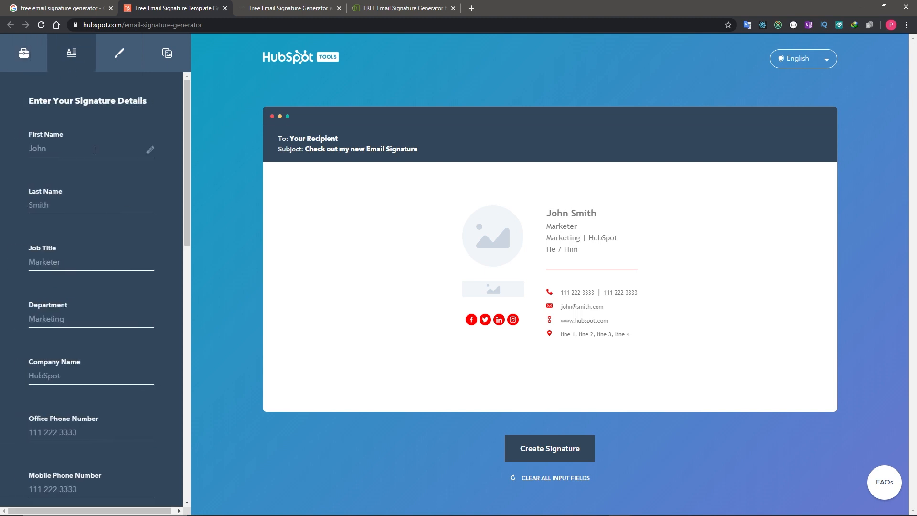
pyautogui.moveTo(102, 143)
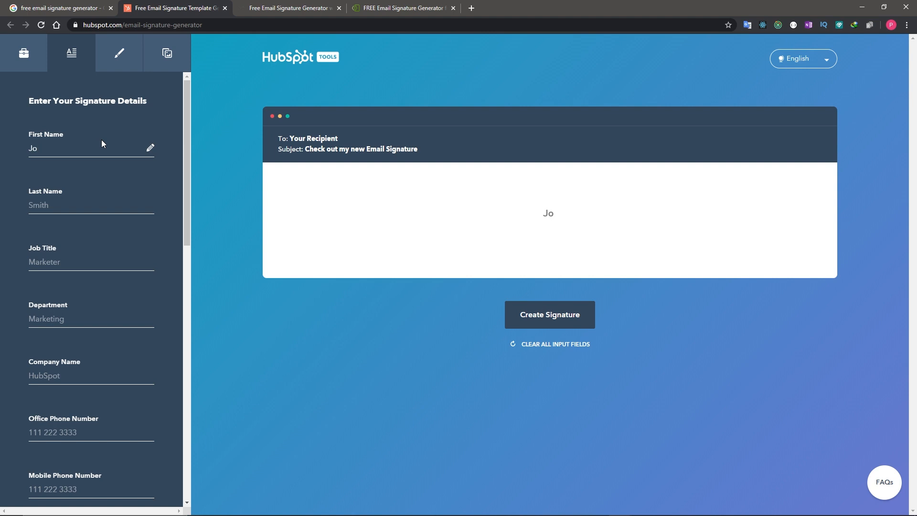
# - Enter the job title Mechanical Designer and the email address xyz@x in the signature details
pyautogui.write('hn')
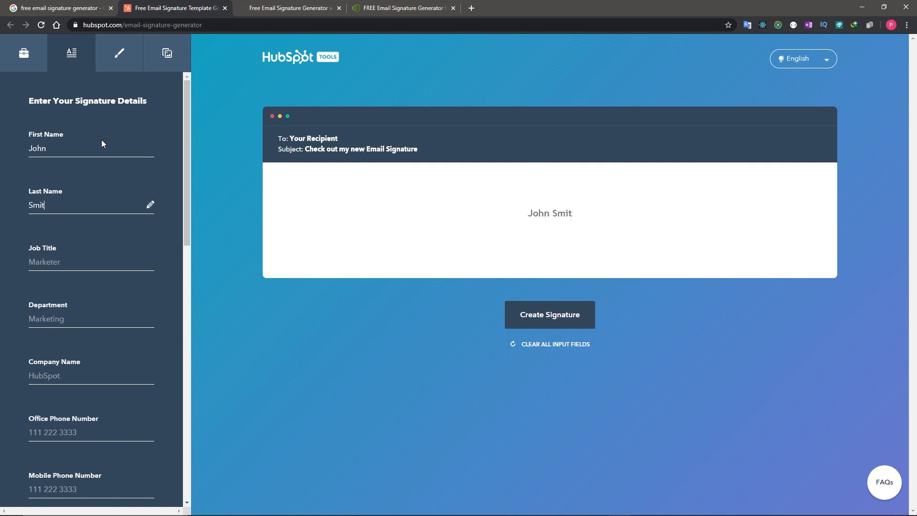
pyautogui.write('h')
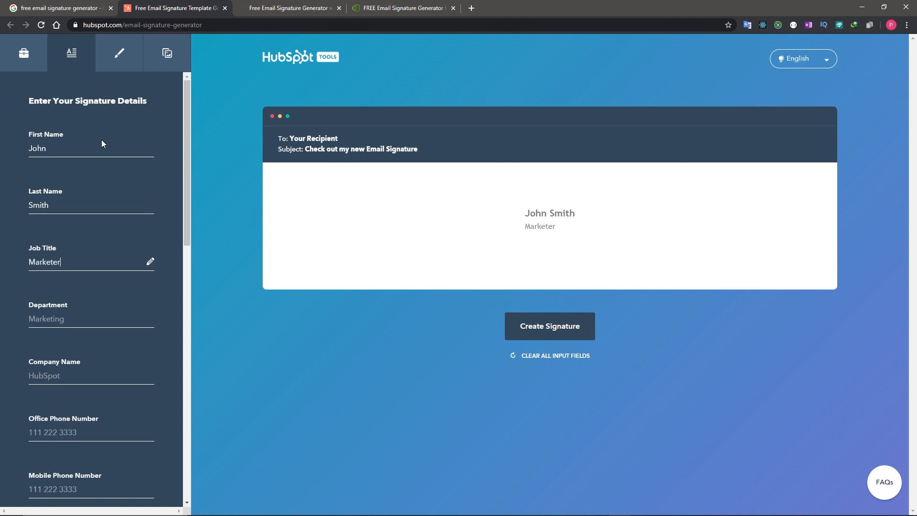
pyautogui.press('Backspace')
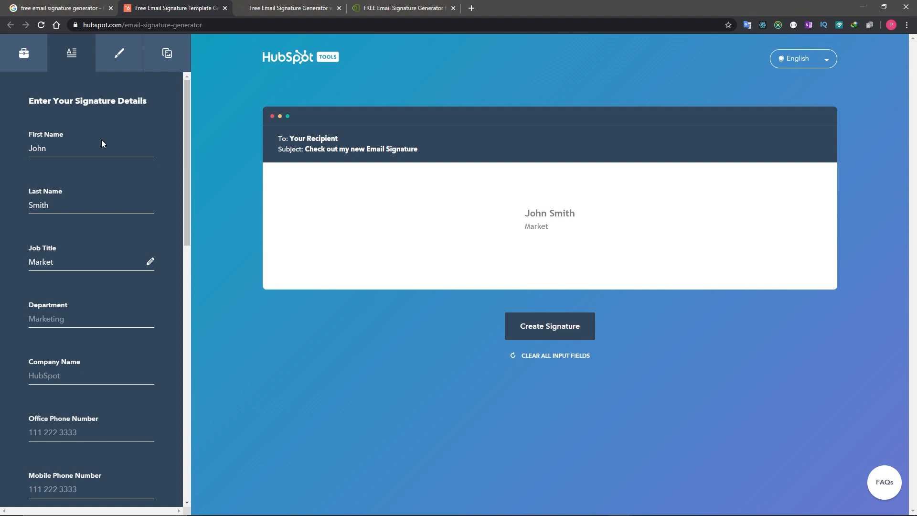
pyautogui.write('Mec')
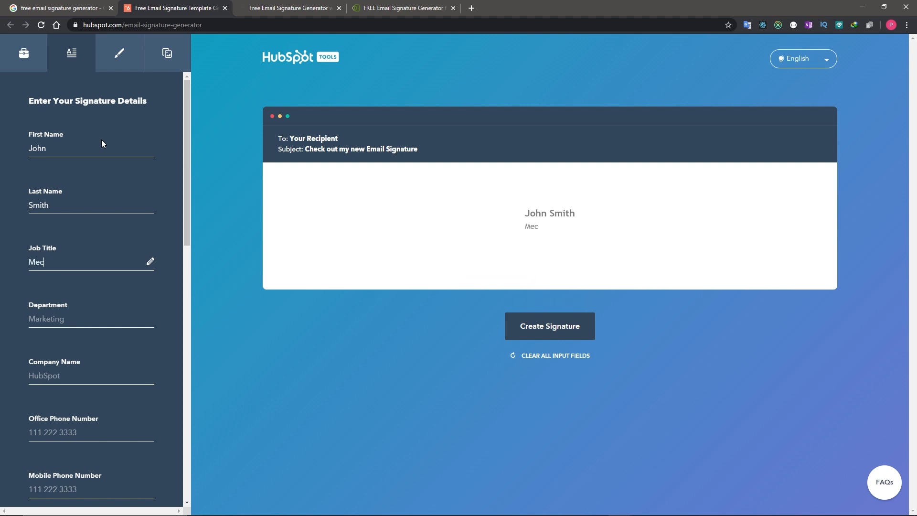
pyautogui.write('hani')
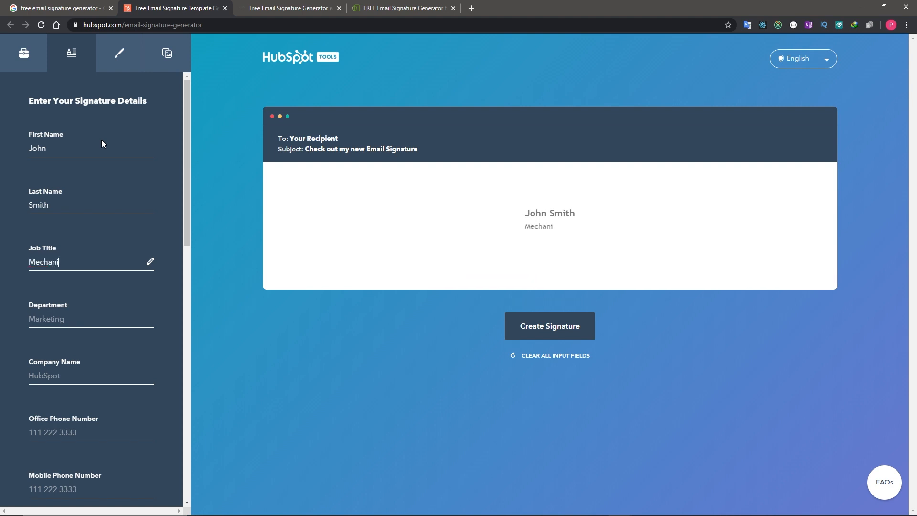
pyautogui.write('cal Design')
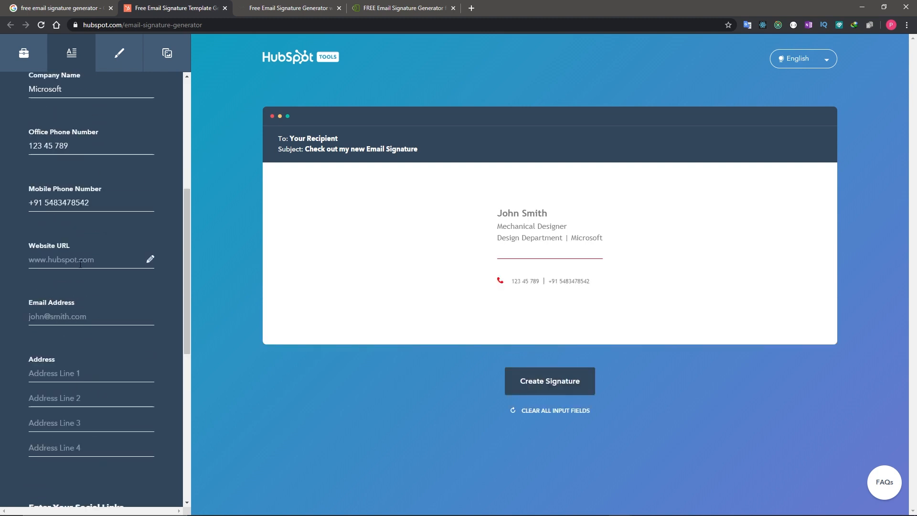
pyautogui.write('xyz@x')
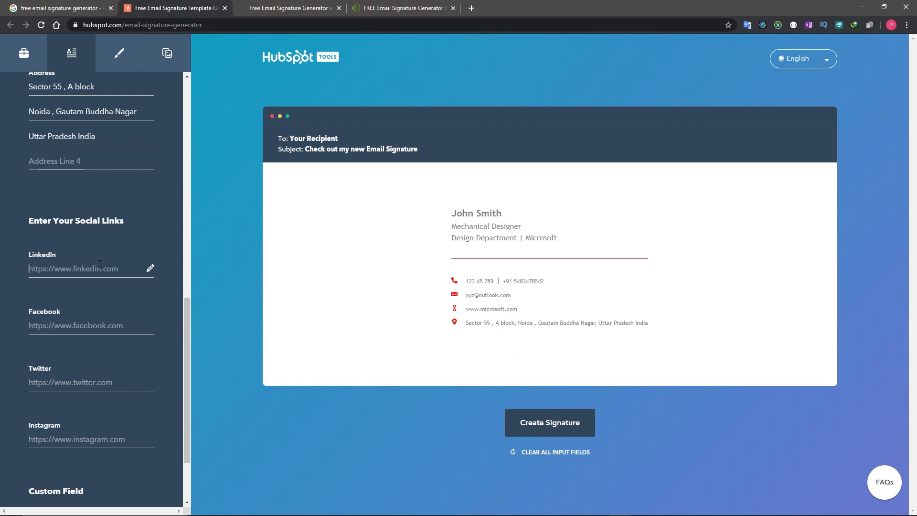
# - Fill the social links with linkedin.com/, facebook/ and insta profile URLs
pyautogui.write('linked')
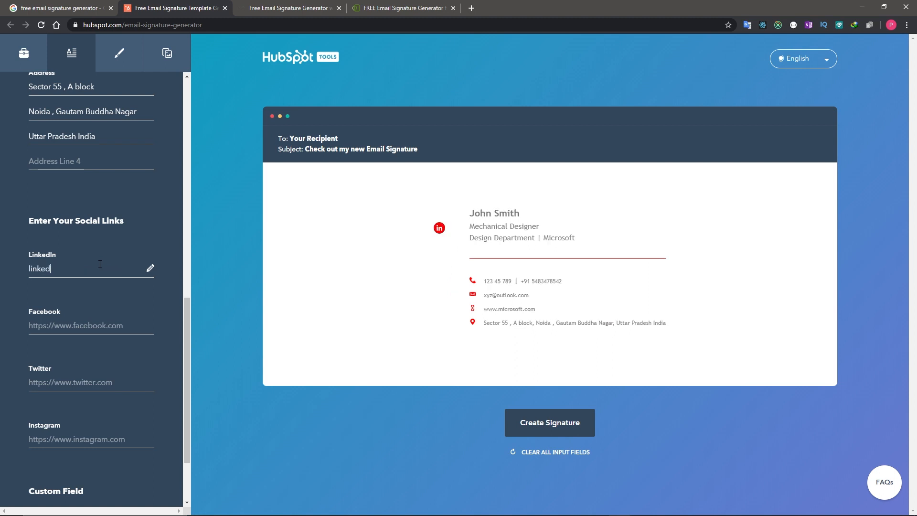
pyautogui.write('IN.com')
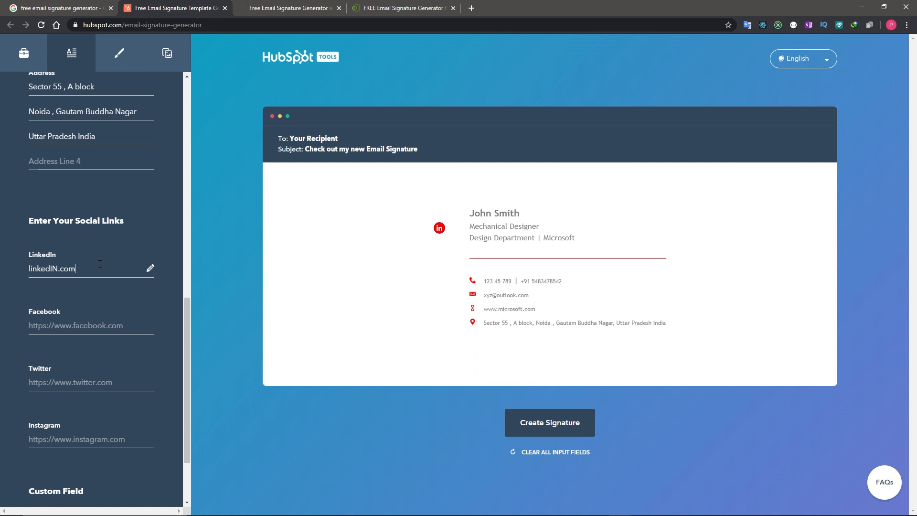
pyautogui.write('/')
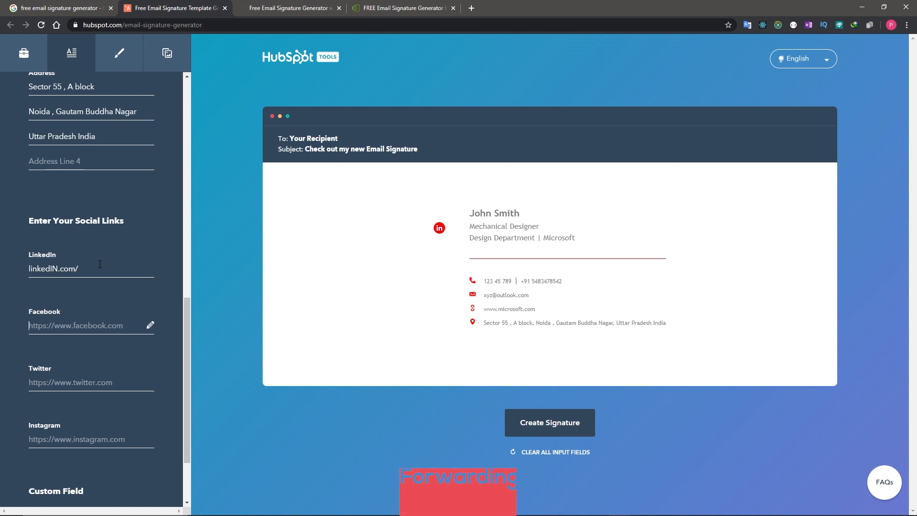
pyautogui.write('faceb')
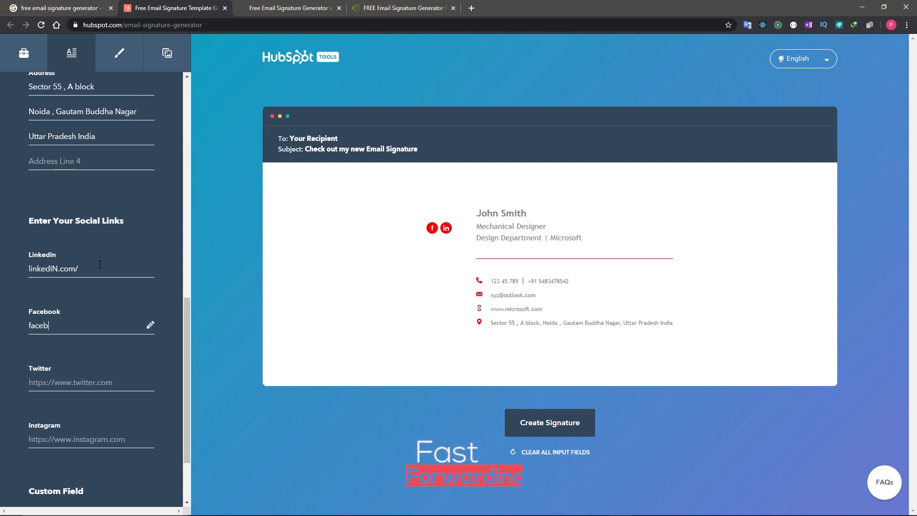
pyautogui.write('ook/')
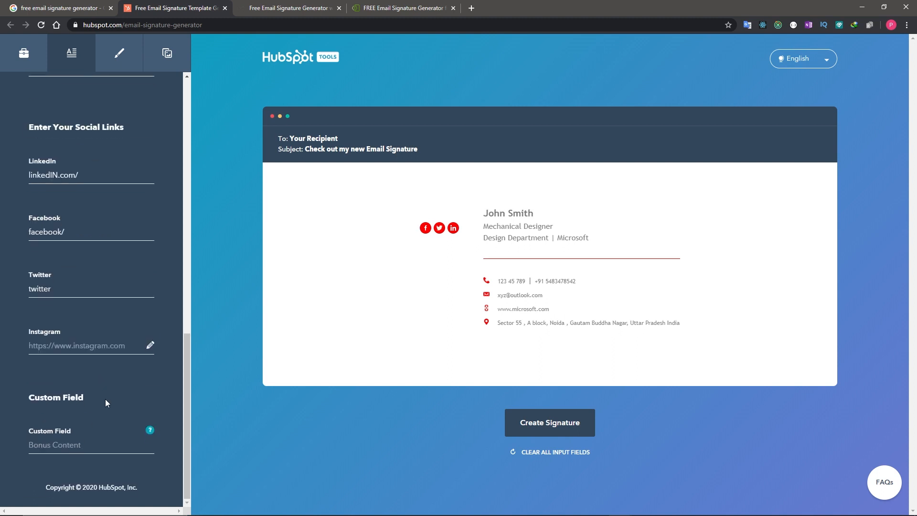
pyautogui.write('insta')
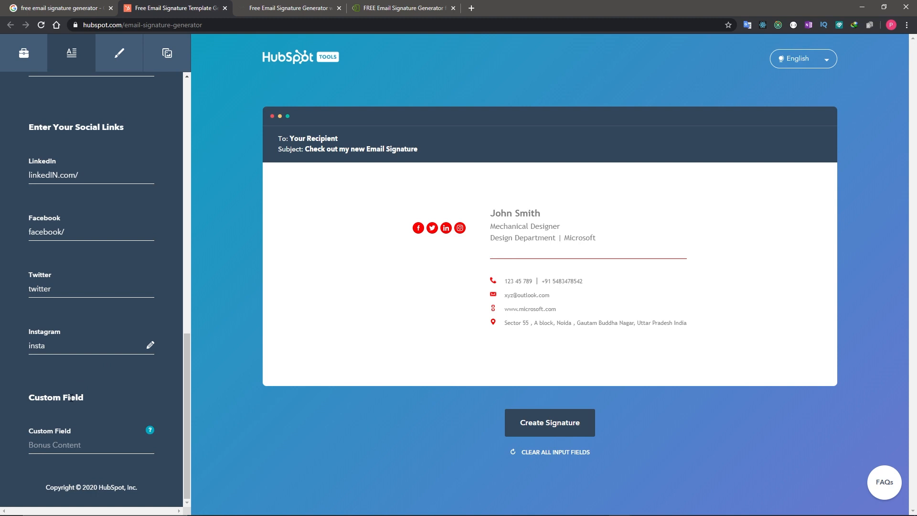
# - Try 'Custom Example' in the Custom Field, then select it for removal
pyautogui.click(70, 445)
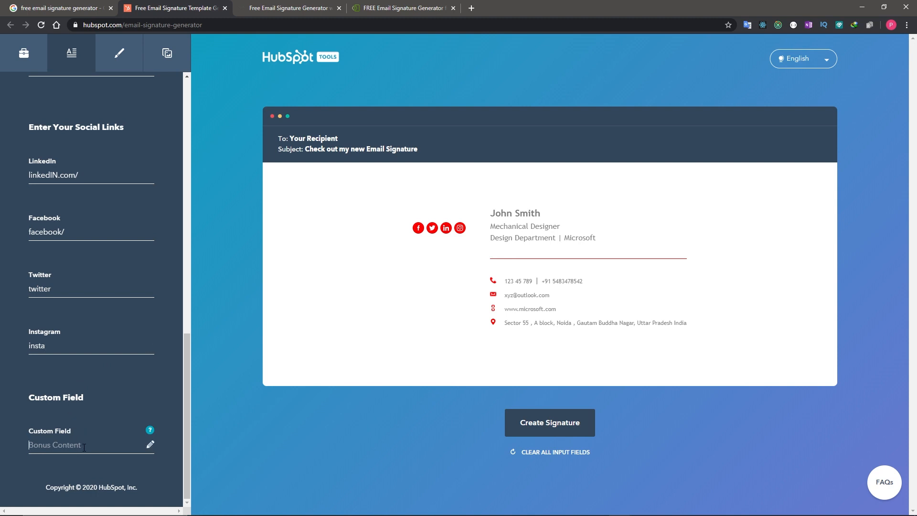
pyautogui.write('Custom')
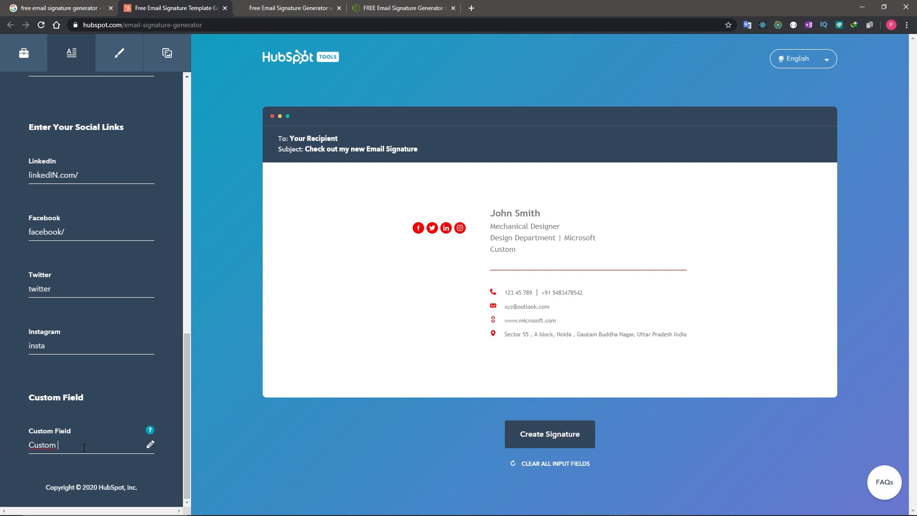
pyautogui.write('Ex')
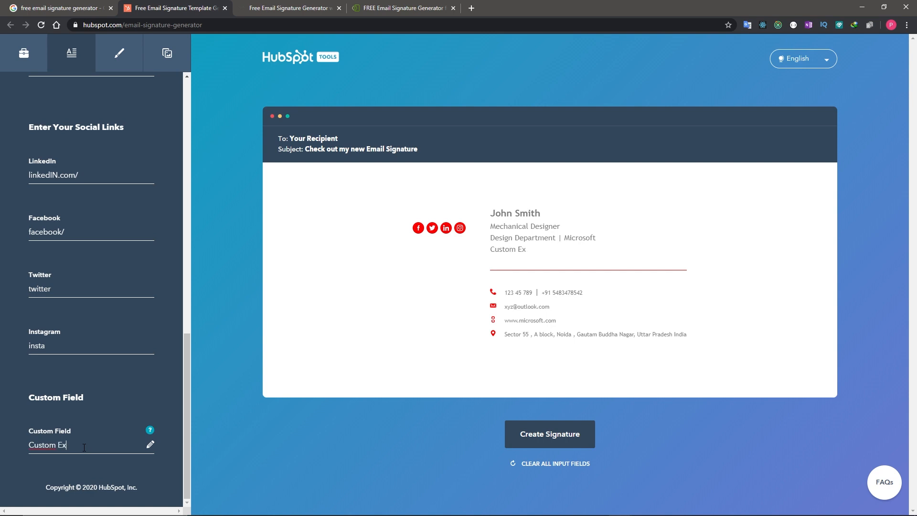
pyautogui.write('ample')
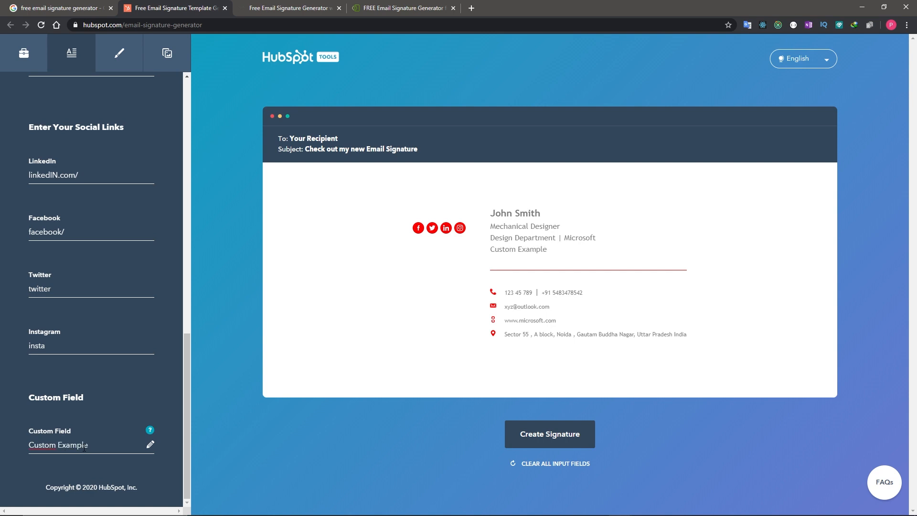
pyautogui.click(91, 445)
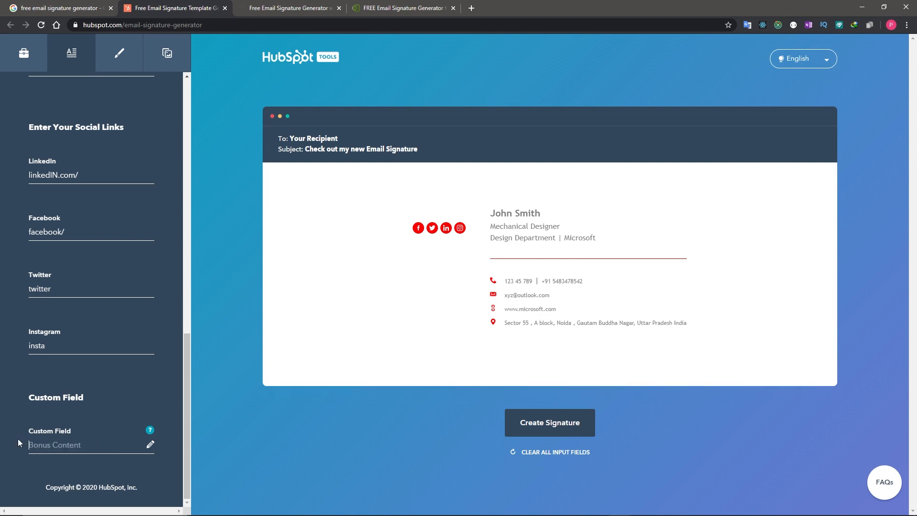
pyautogui.scroll(3)
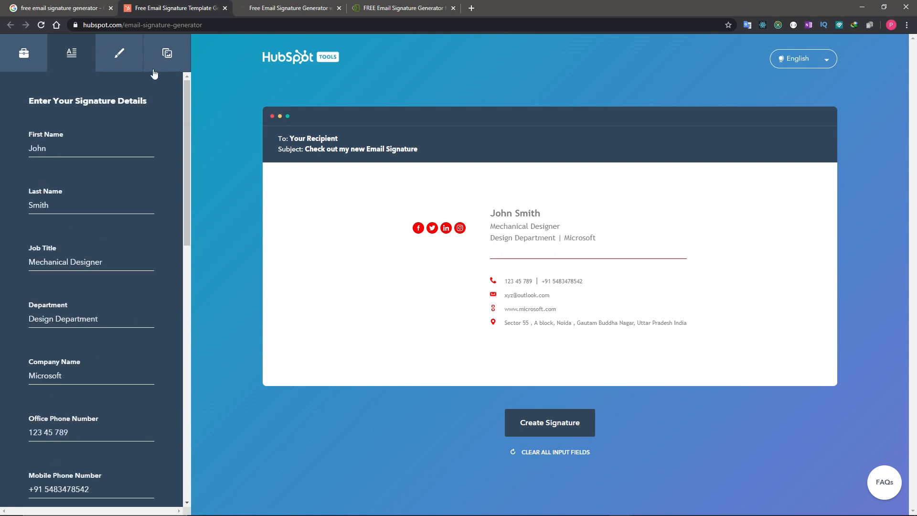
# - Show the Stylize Your Signature settings (red theme, grey text, Trebuchet MS) and start a new tab
pyautogui.click(120, 53)
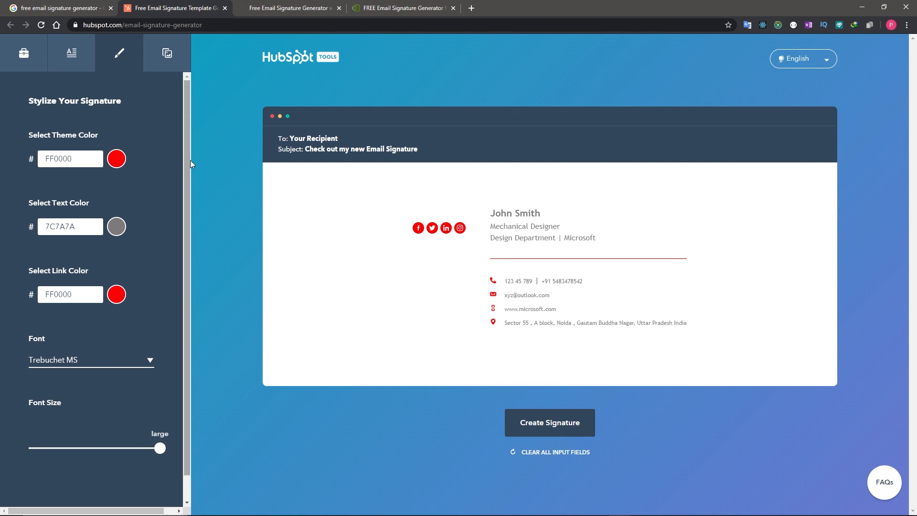
pyautogui.moveTo(186, 177)
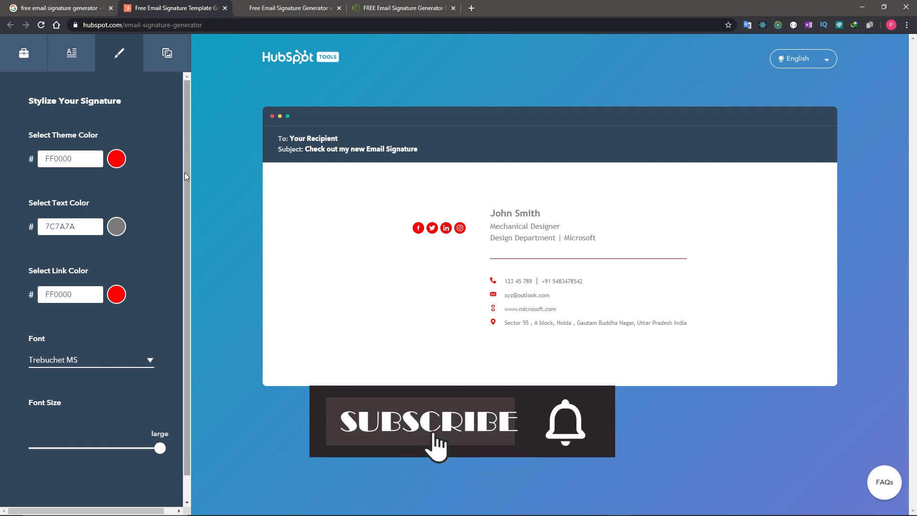
pyautogui.click(427, 422)
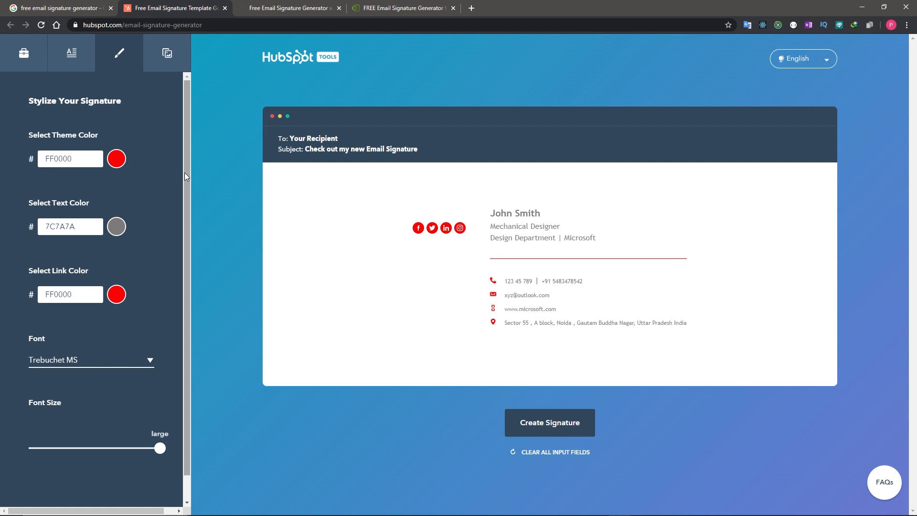
pyautogui.moveTo(227, 161)
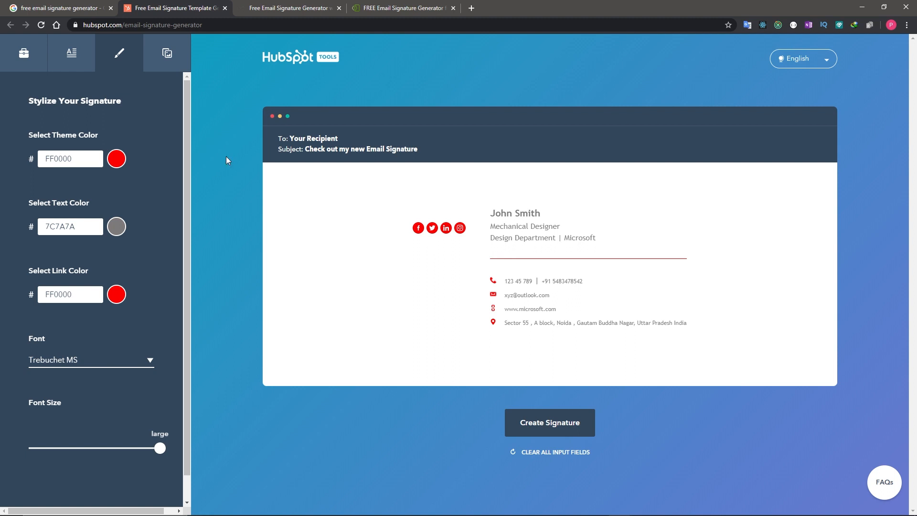
pyautogui.moveTo(375, 266)
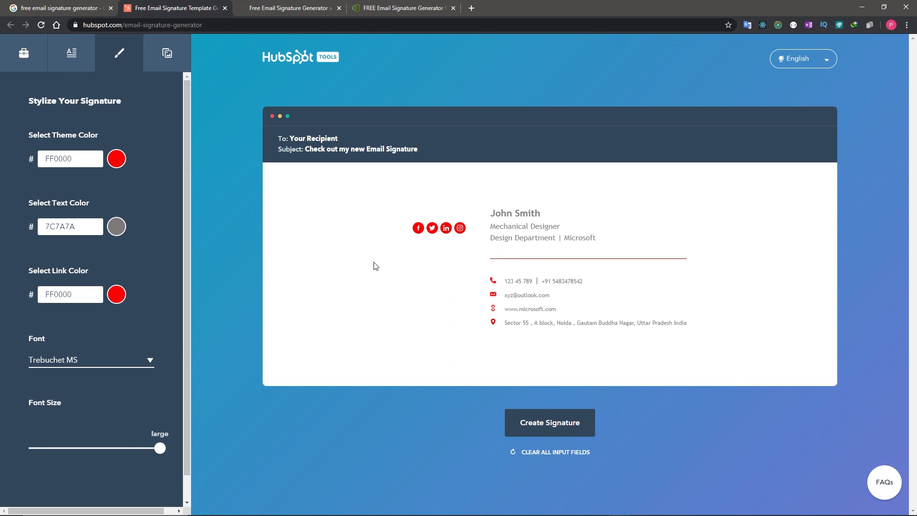
pyautogui.moveTo(446, 229)
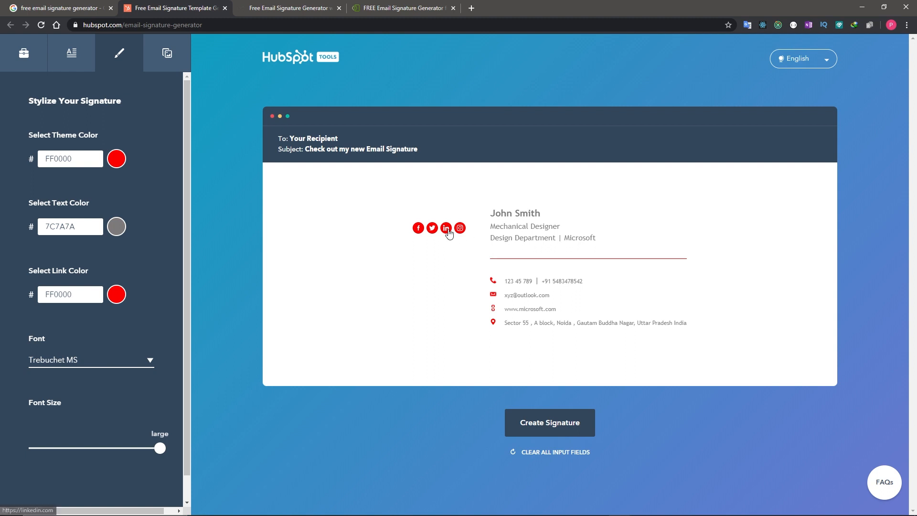
pyautogui.moveTo(583, 242)
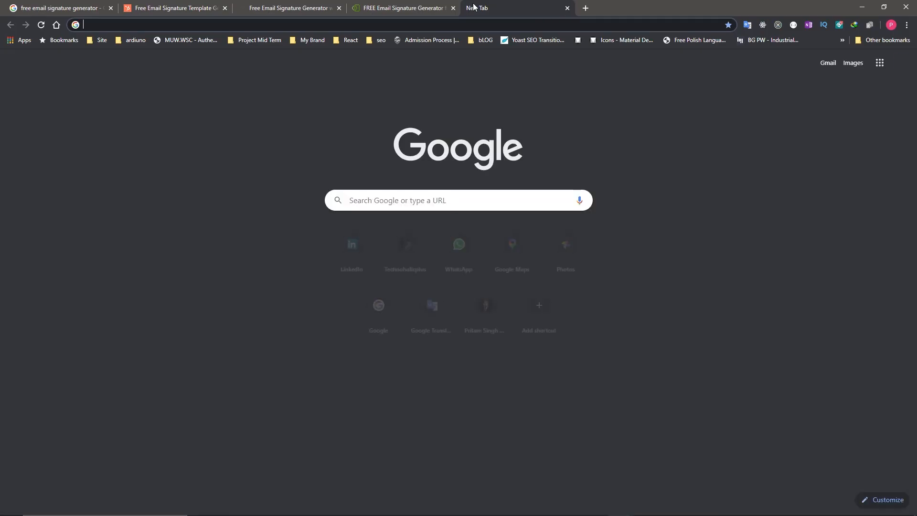
# - Search Google Images for 'microsoft logo' and sample its dark grey colour #575352
pyautogui.click(851, 63)
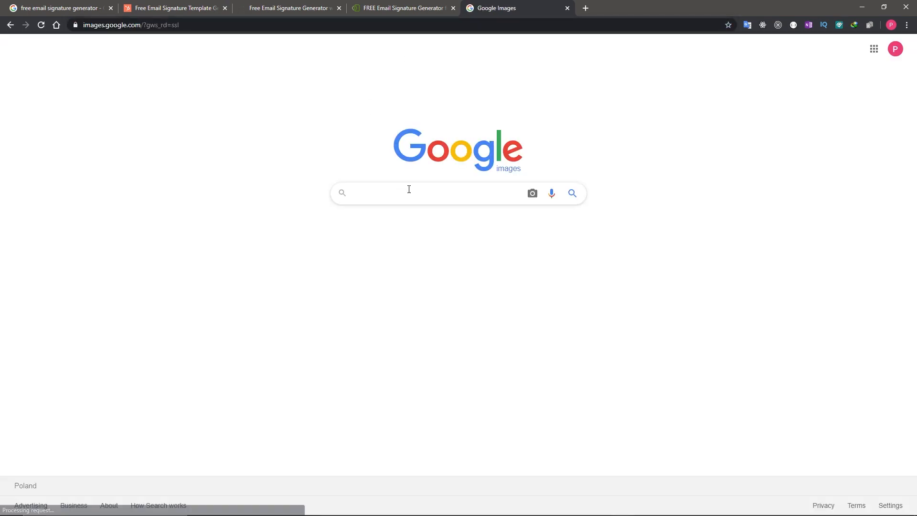
pyautogui.write('mic')
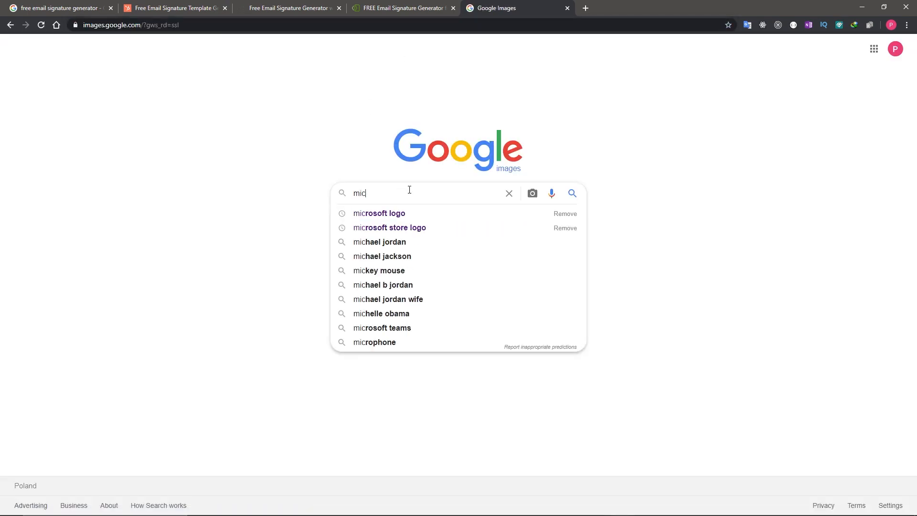
pyautogui.click(379, 213)
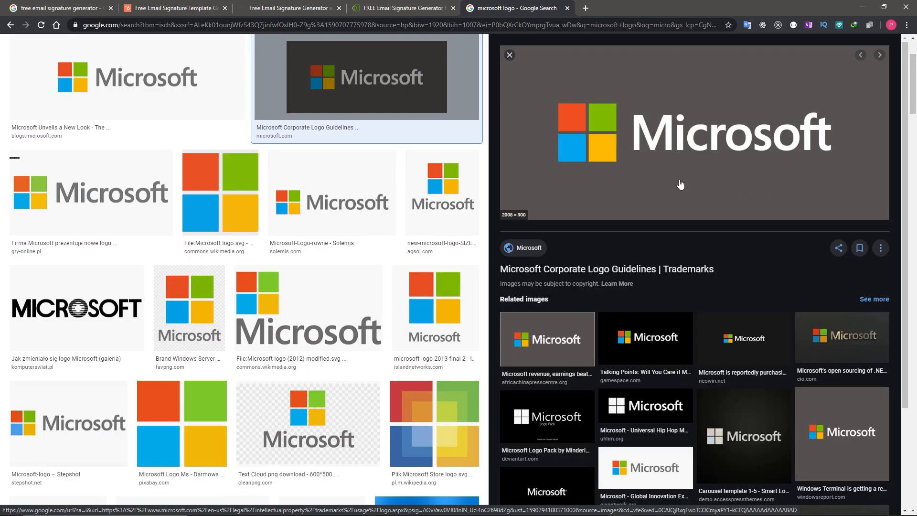
pyautogui.moveTo(852, 339)
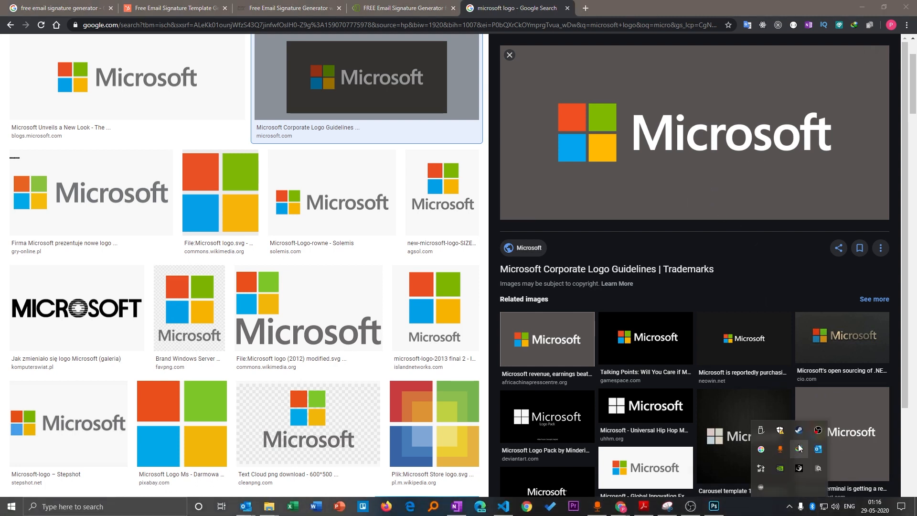
pyautogui.moveTo(763, 451)
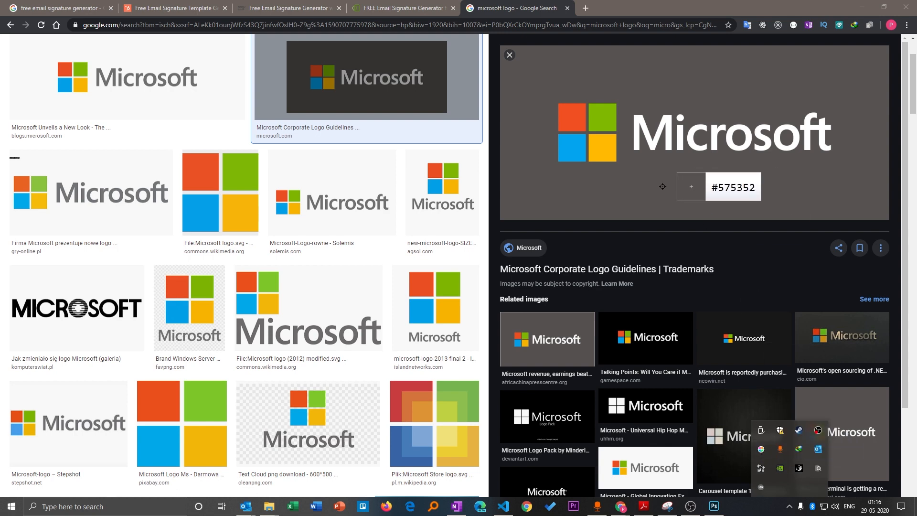
pyautogui.click(174, 8)
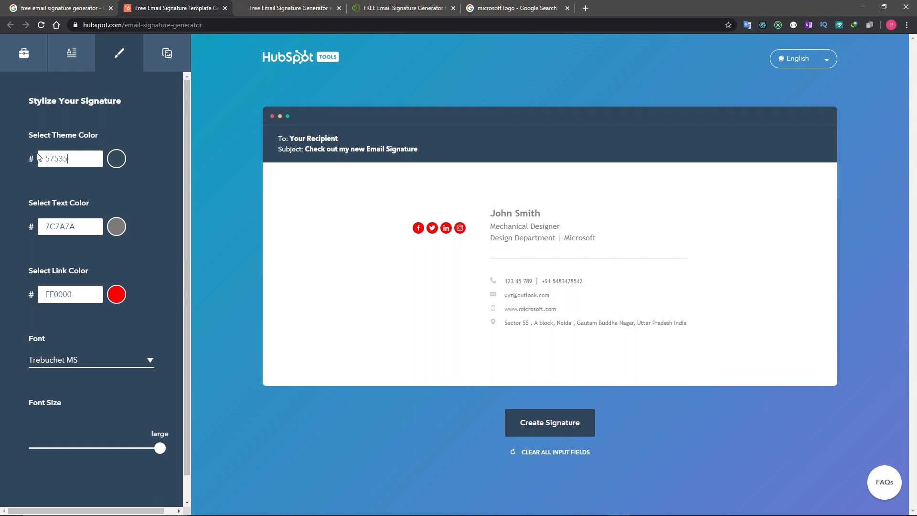
# - Finish the 575352 text colour and switch the signature font to Georgia
pyautogui.write('2')
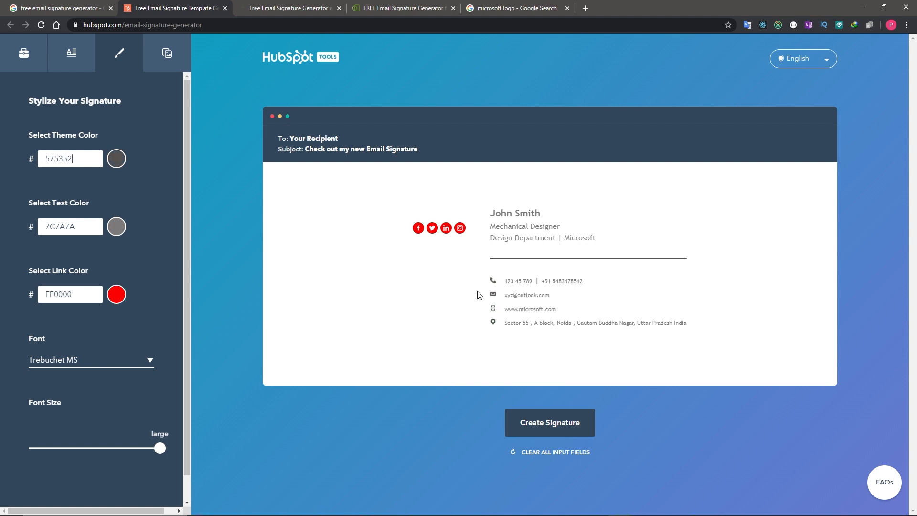
pyautogui.click(116, 158)
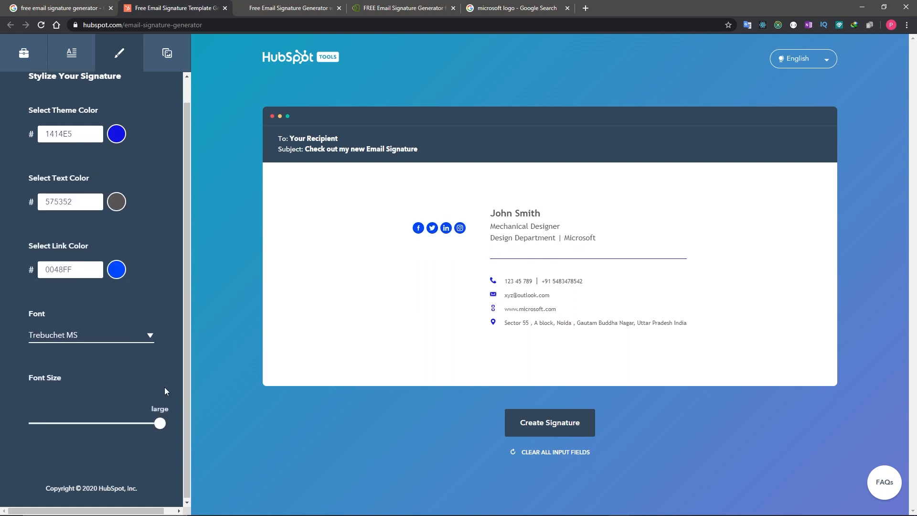
pyautogui.click(91, 334)
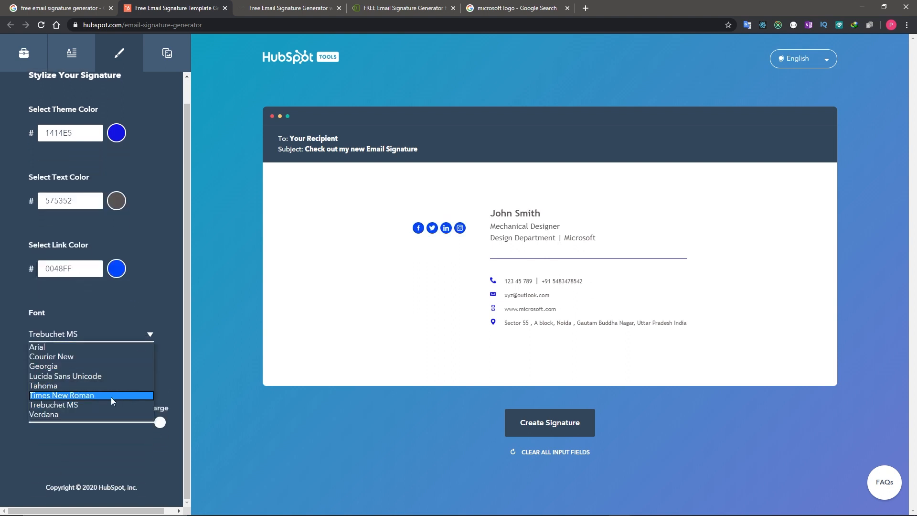
pyautogui.click(43, 365)
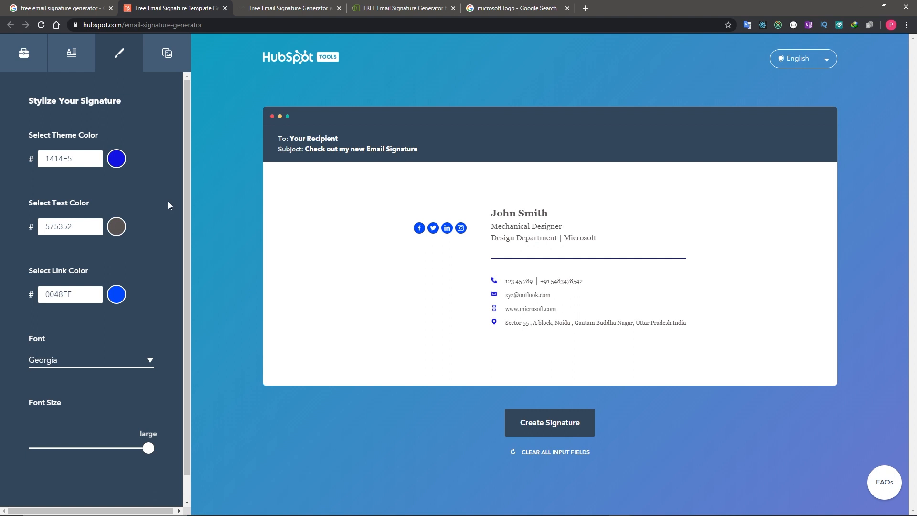
pyautogui.moveTo(143, 59)
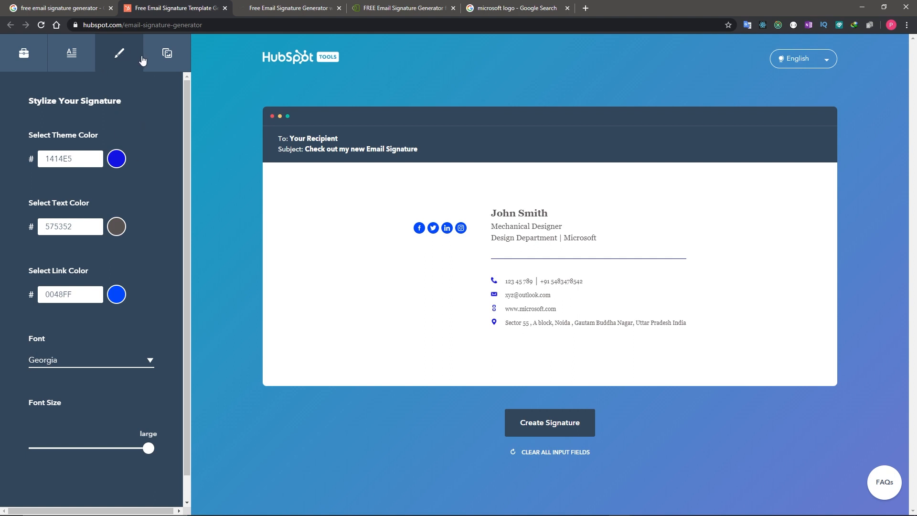
pyautogui.moveTo(155, 64)
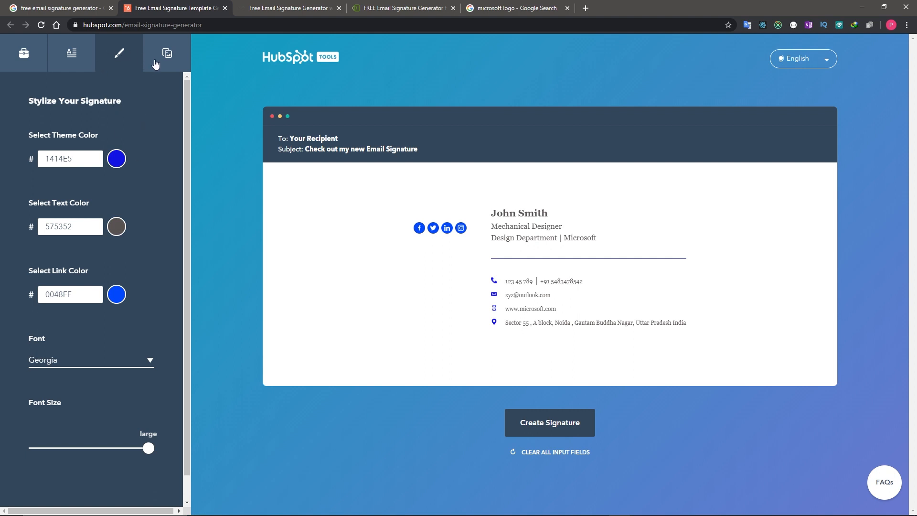
pyautogui.click(167, 52)
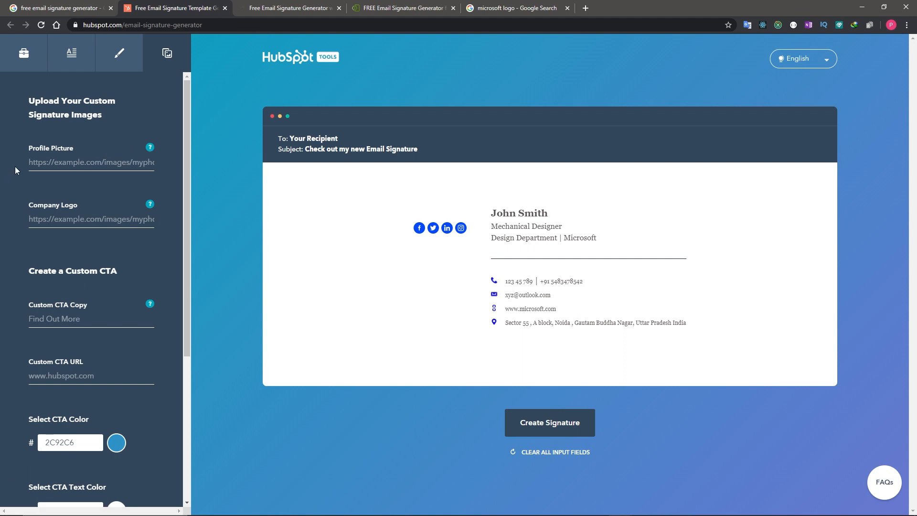
pyautogui.moveTo(36, 178)
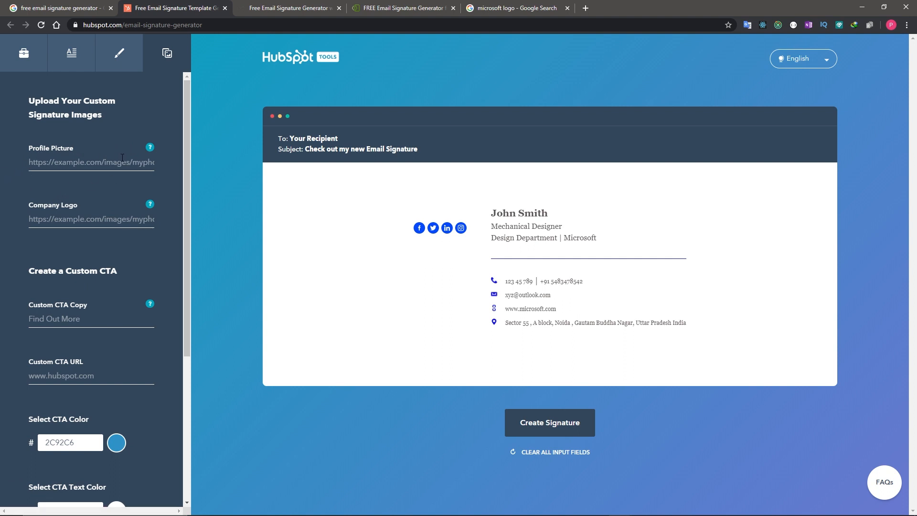
pyautogui.moveTo(95, 176)
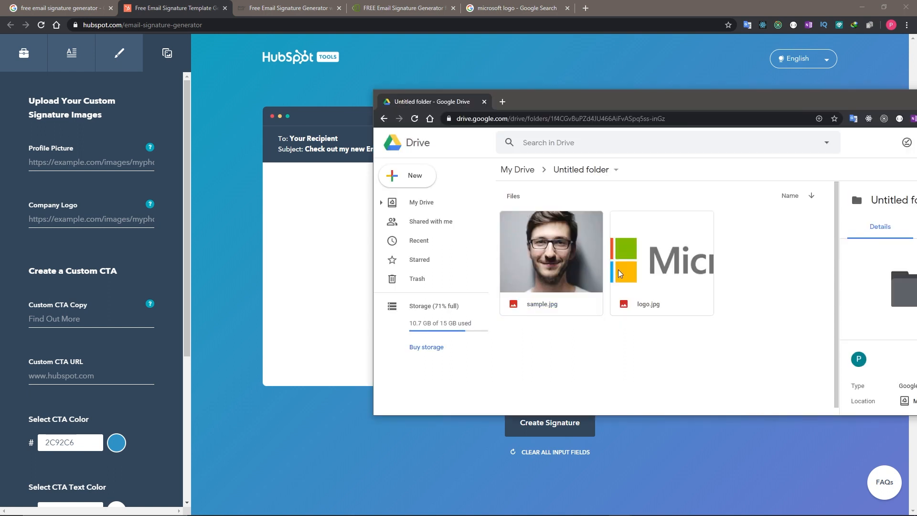
# - Copy sample.jpg's shareable link in Drive and ready it for the Profile Picture field
pyautogui.click(550, 251)
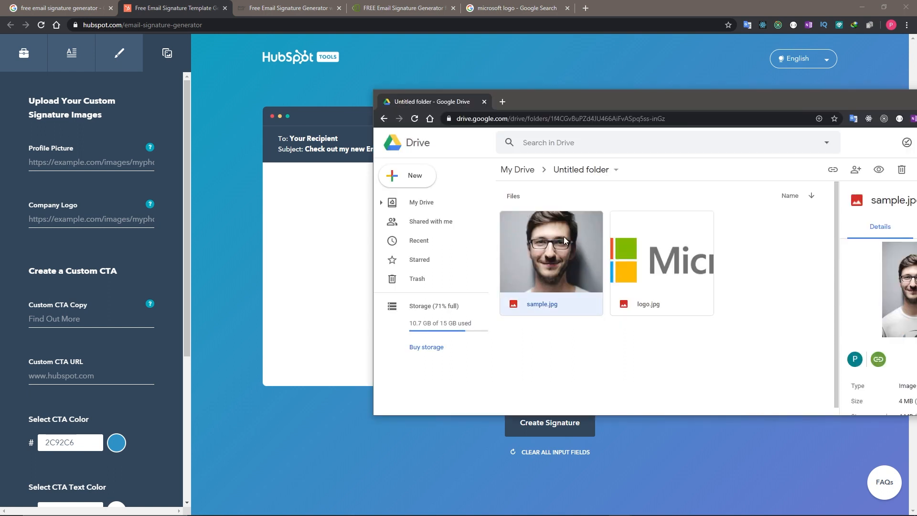
pyautogui.rightClick(550, 250)
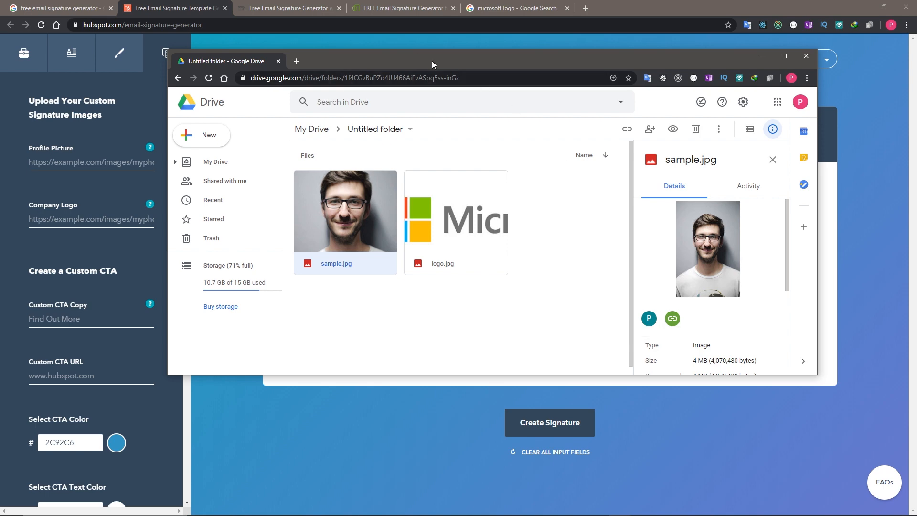
pyautogui.rightClick(76, 162)
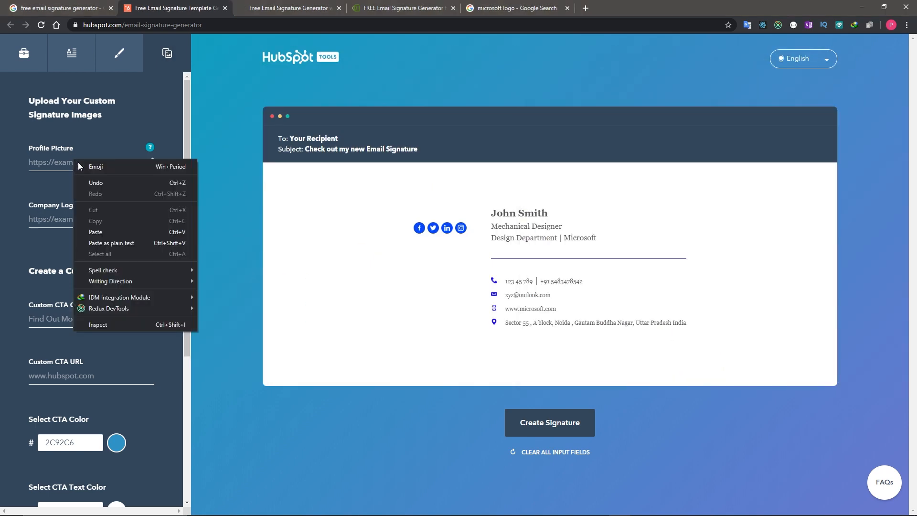
# - Paste the Drive link into Profile Picture so the portrait shows in the preview
pyautogui.click(95, 232)
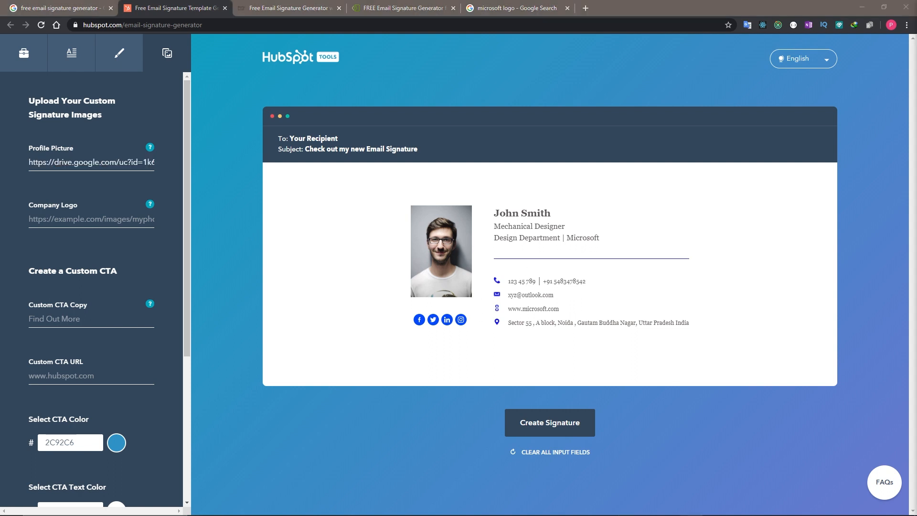
pyautogui.moveTo(607, 279)
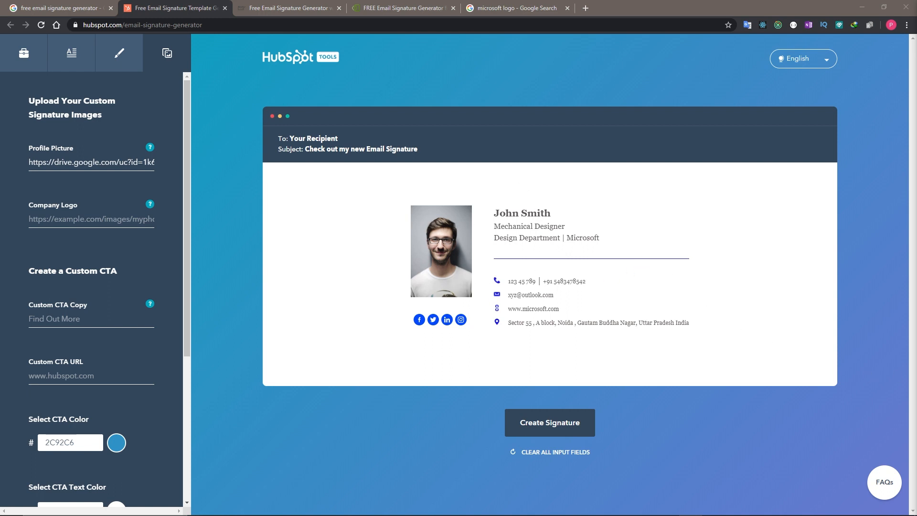
pyautogui.moveTo(413, 240)
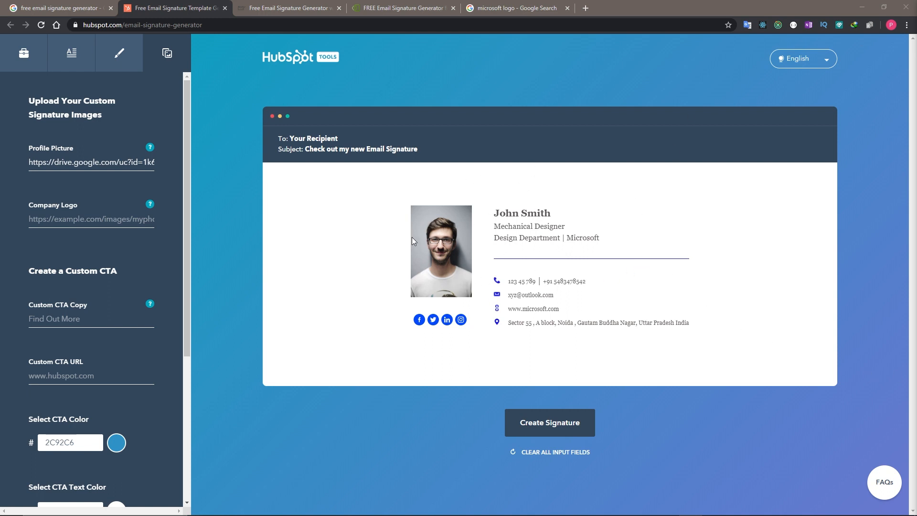
pyautogui.moveTo(438, 200)
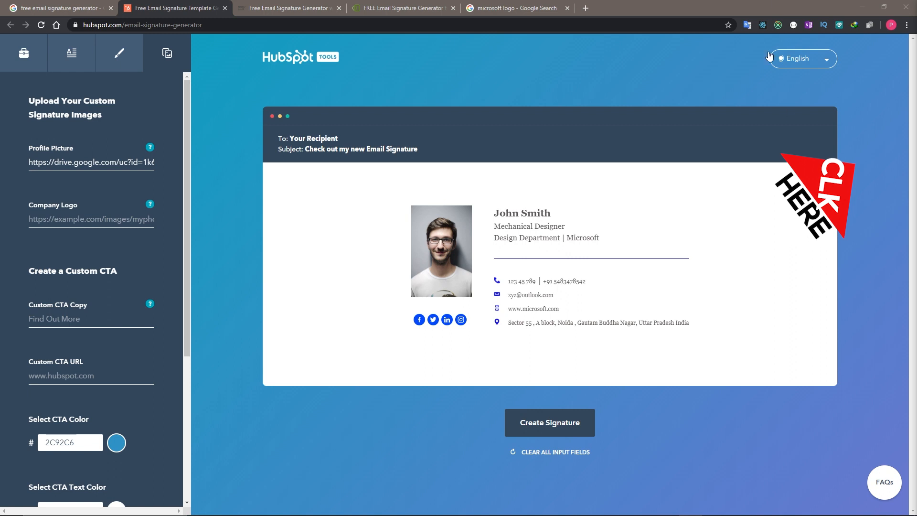
pyautogui.moveTo(874, 48)
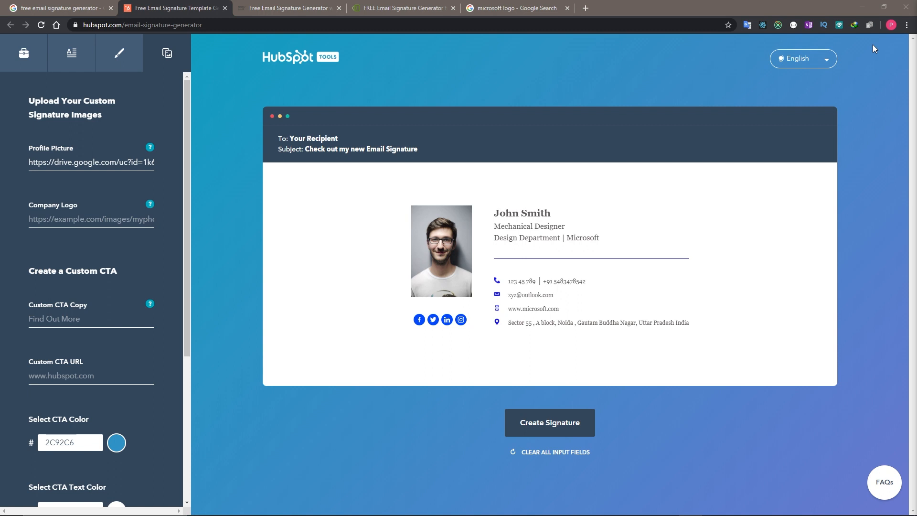
pyautogui.moveTo(444, 214)
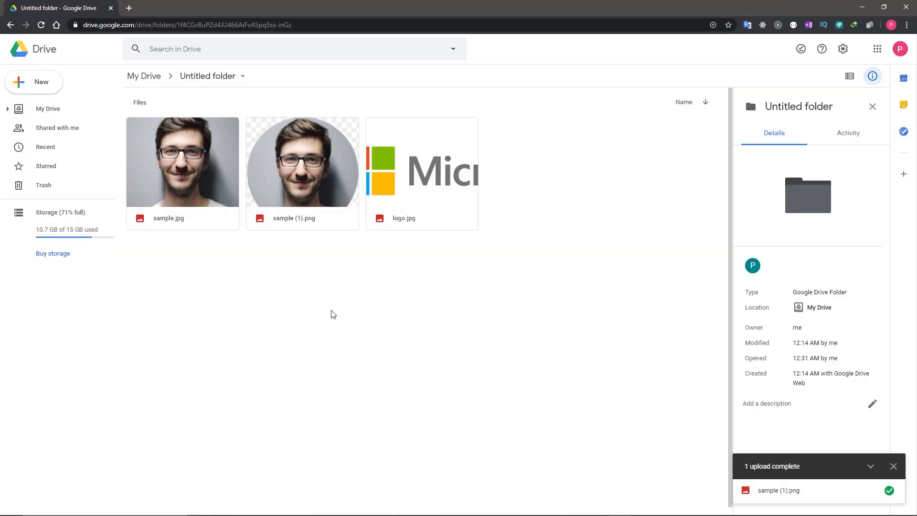
pyautogui.moveTo(265, 190)
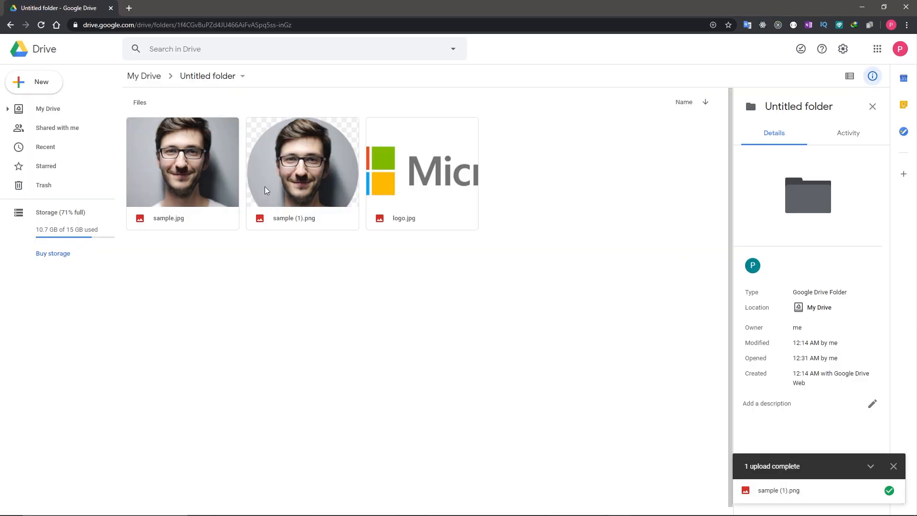
# - Copy a shareable Drive link to the round sample (1).png portrait
pyautogui.rightClick(302, 162)
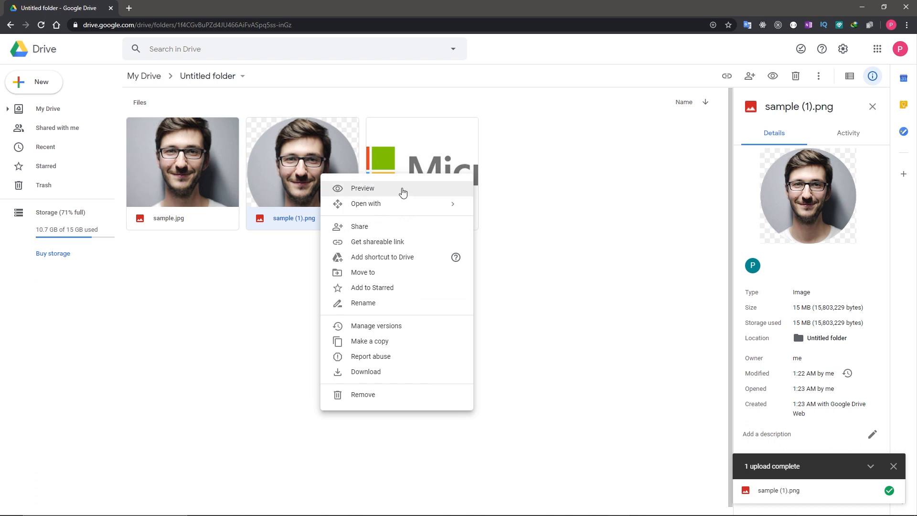
pyautogui.click(377, 242)
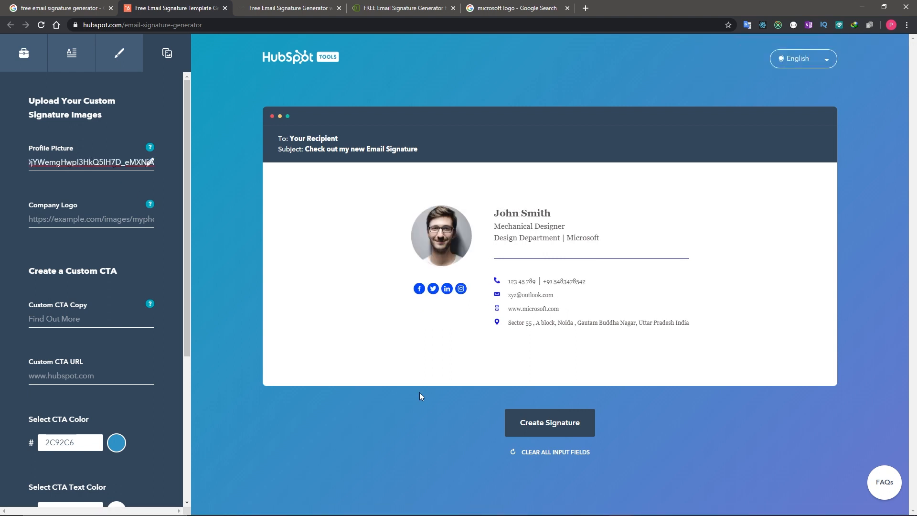
pyautogui.moveTo(194, 276)
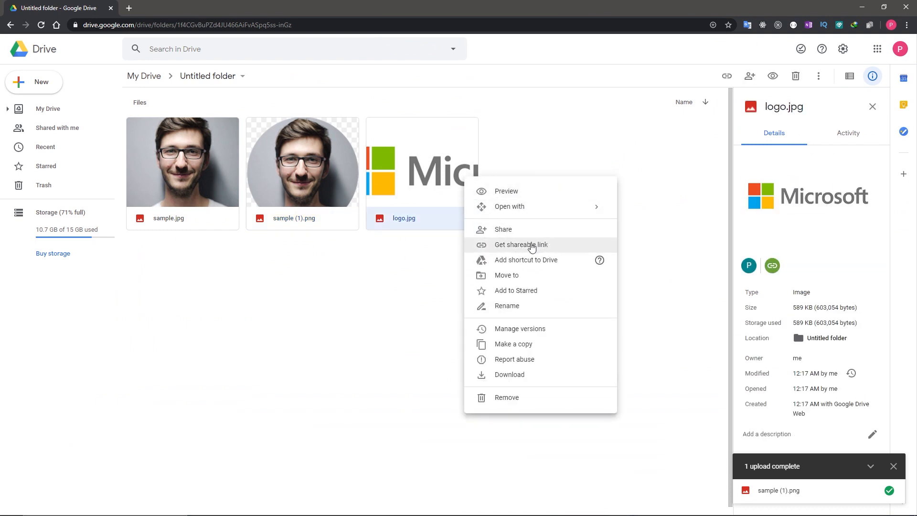
# - Paste logo.jpg's Drive link into Company Logo so the Microsoft logo appears under the portrait
pyautogui.click(172, 7)
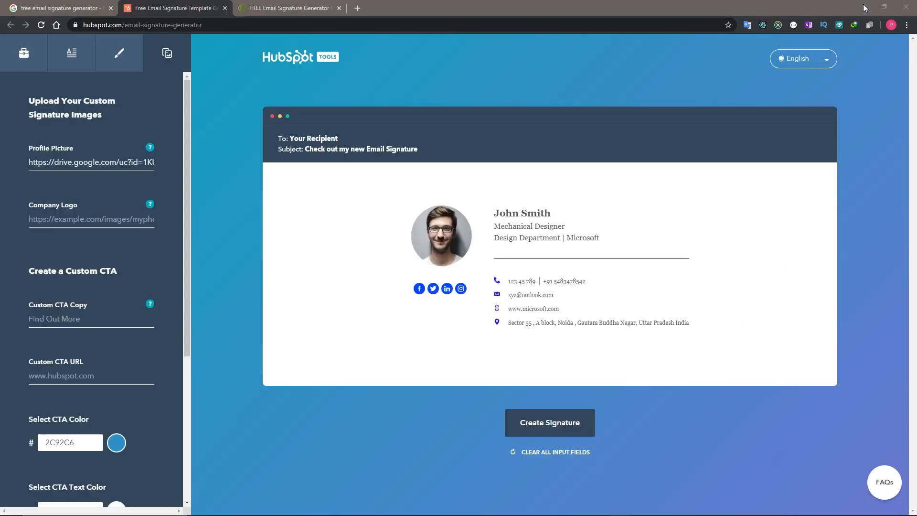
pyautogui.click(88, 219)
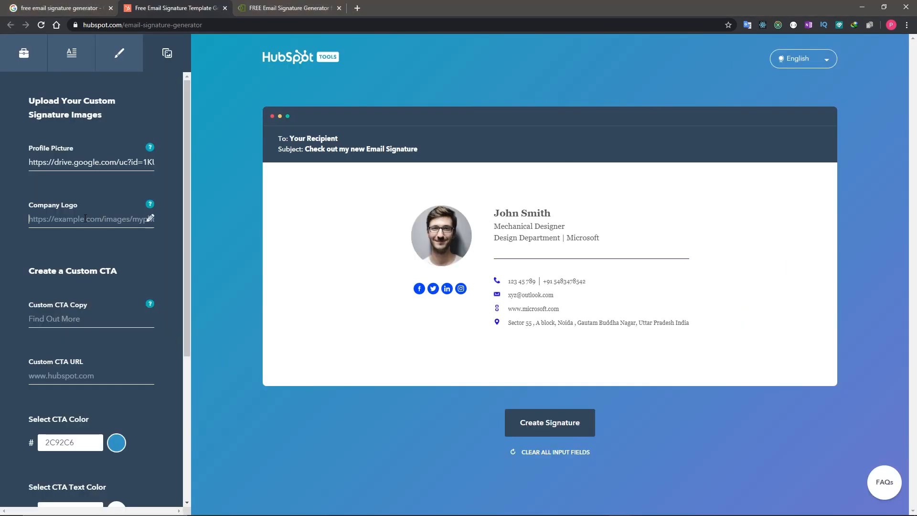
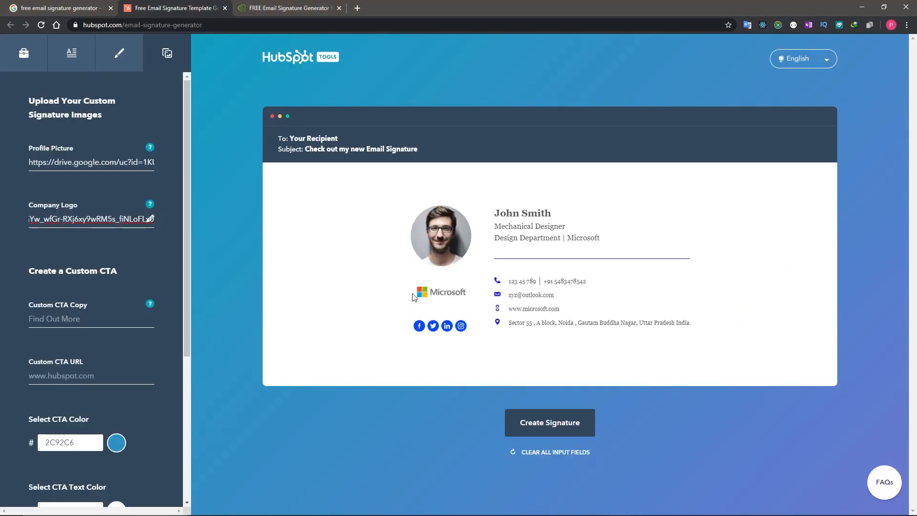
pyautogui.scroll(-3)
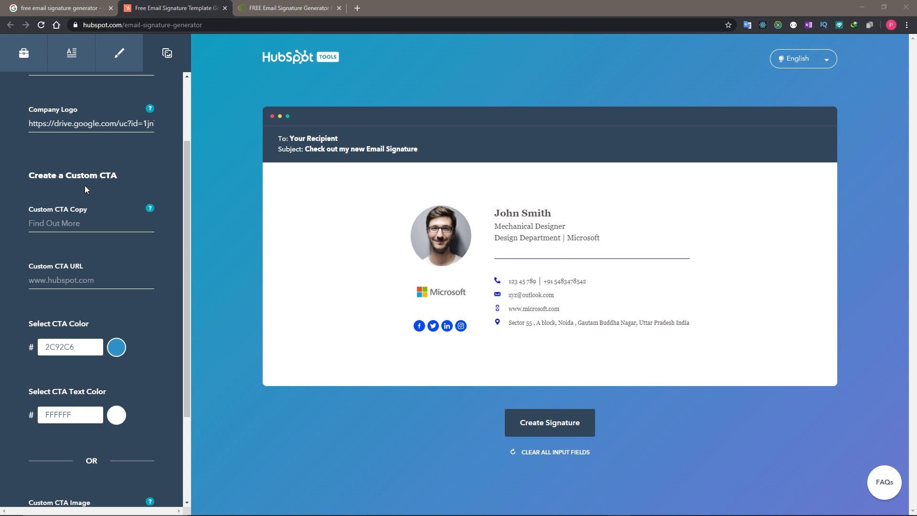
pyautogui.moveTo(120, 244)
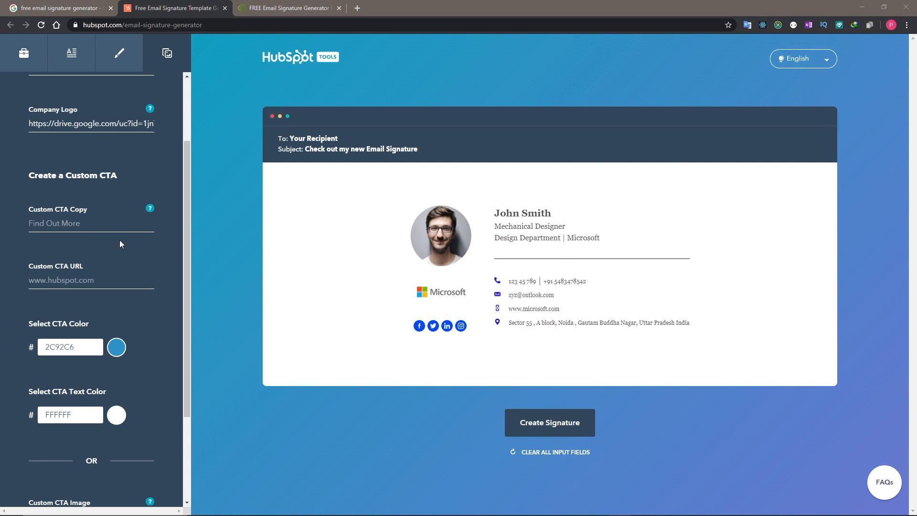
pyautogui.moveTo(80, 261)
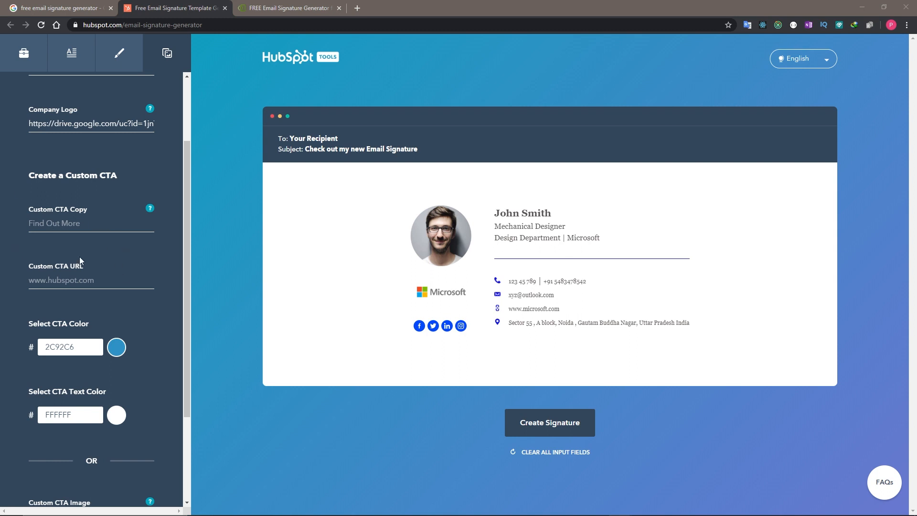
# - Enter 'Empowering you Since 50 Years' as the CTA Copy text
pyautogui.click(71, 223)
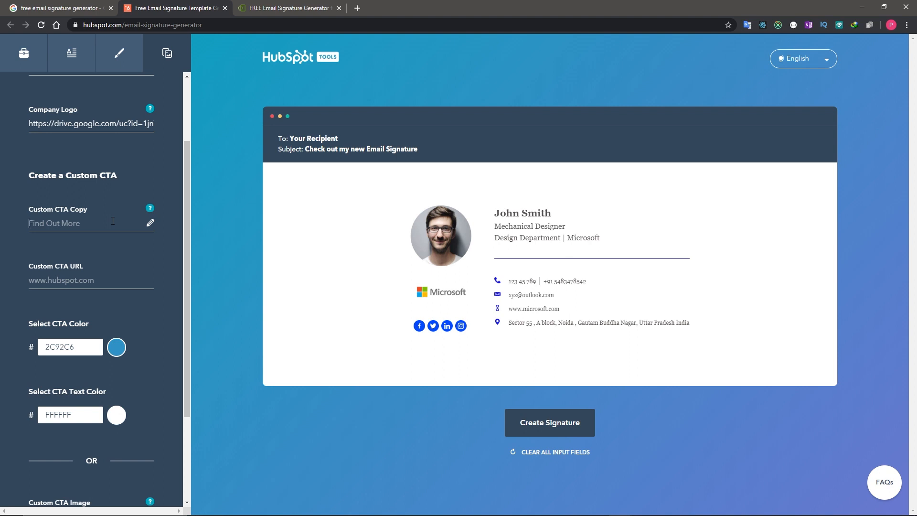
pyautogui.write('Empow')
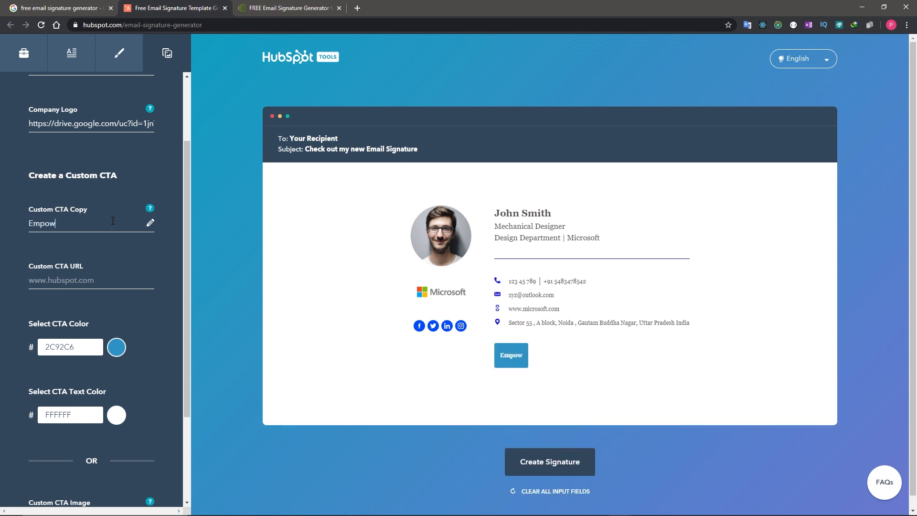
pyautogui.write('er')
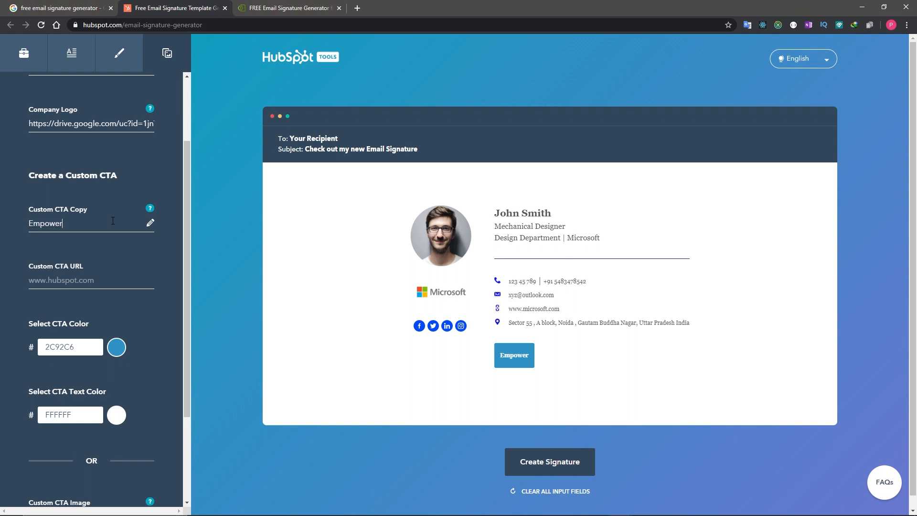
pyautogui.write('ing you')
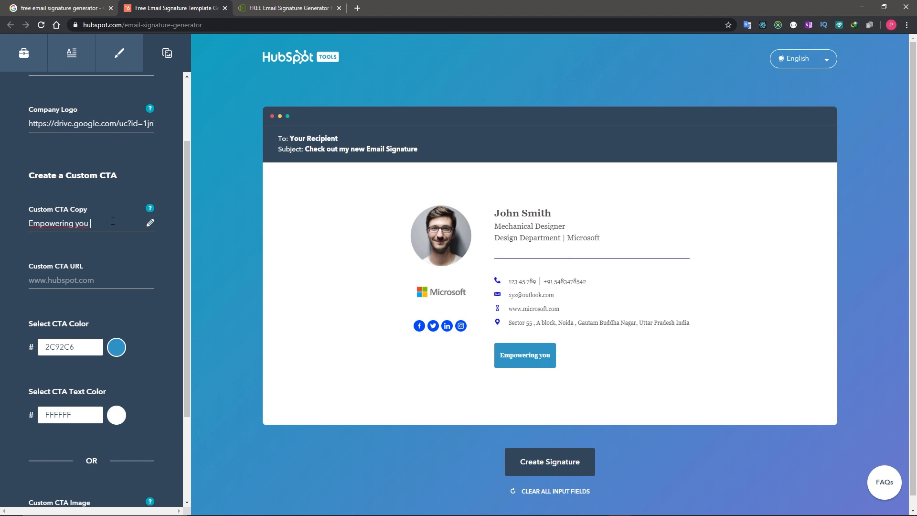
pyautogui.write('Sinc')
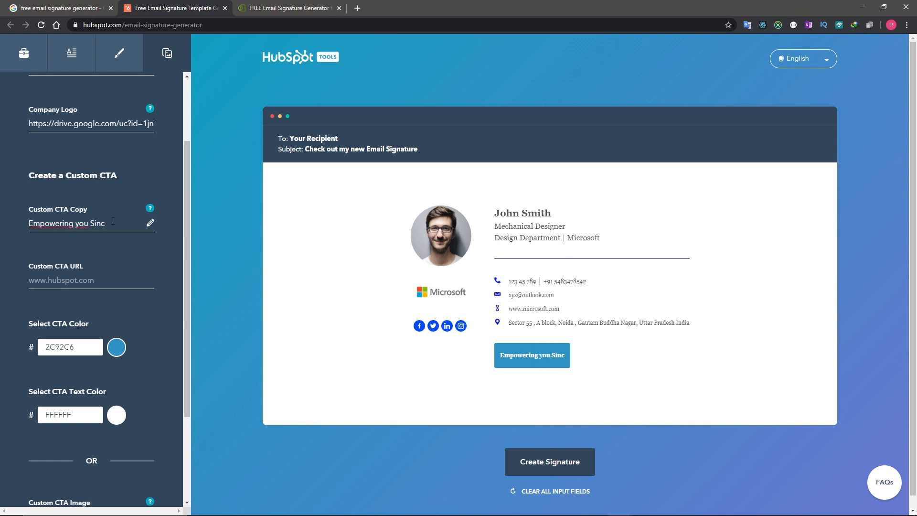
pyautogui.write('e')
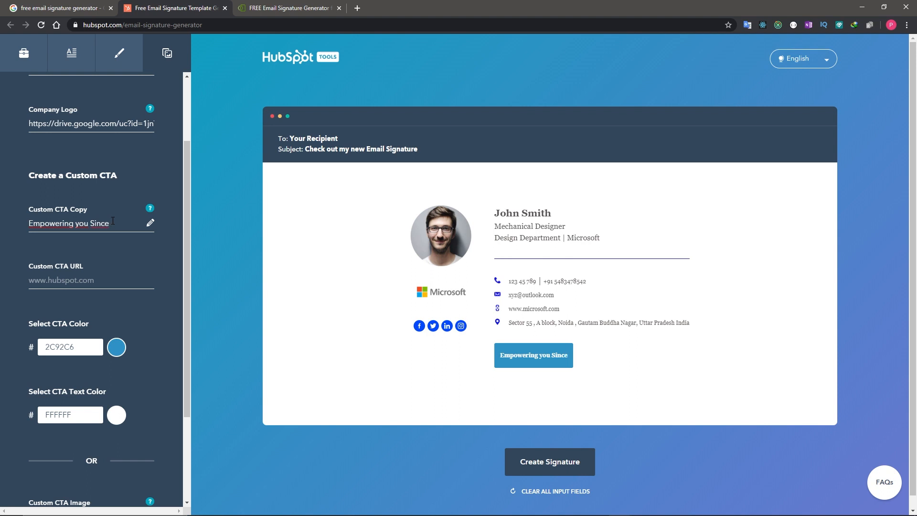
pyautogui.write('50 Ye')
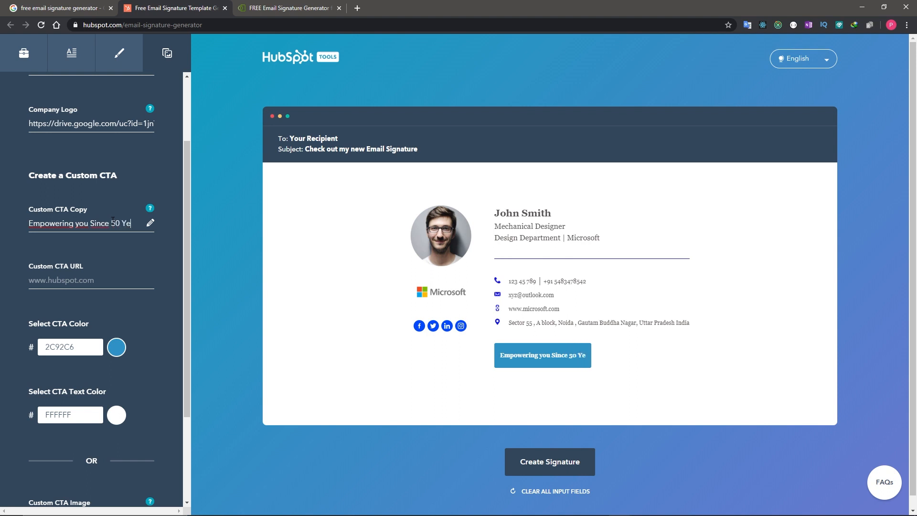
pyautogui.write('ars')
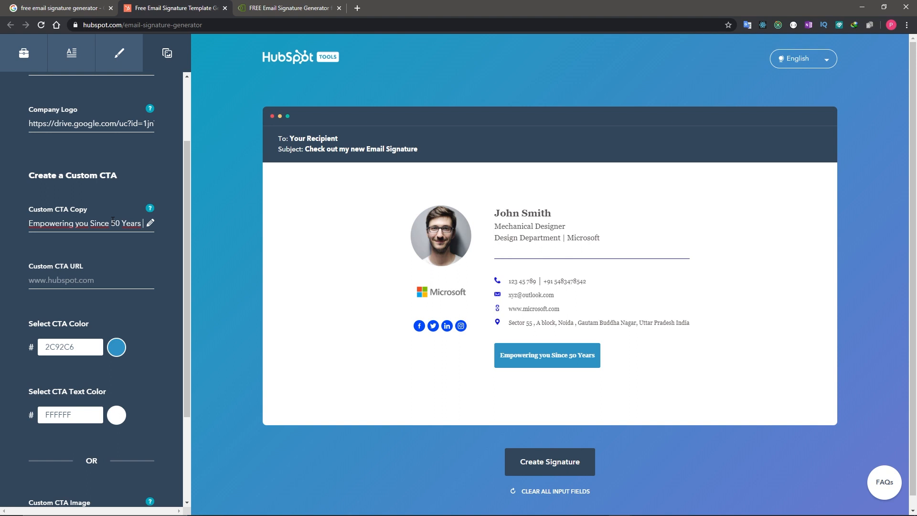
pyautogui.moveTo(73, 254)
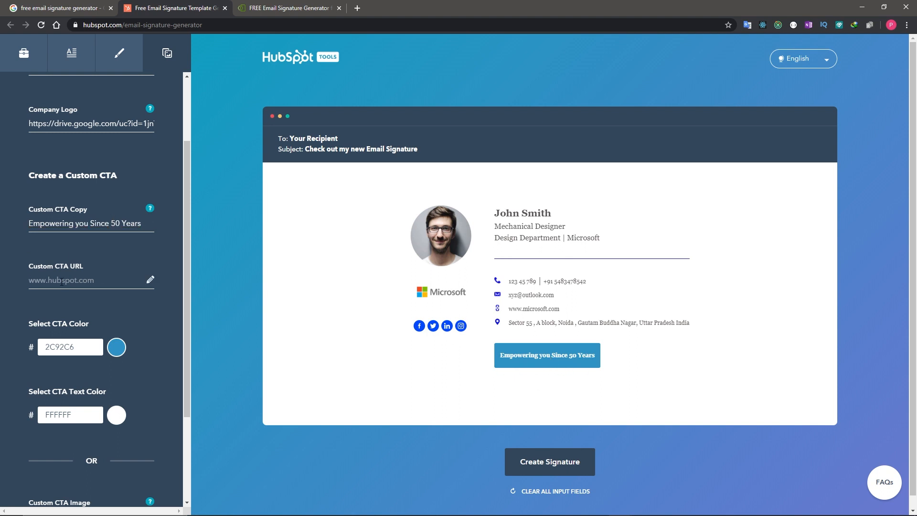
pyautogui.moveTo(140, 236)
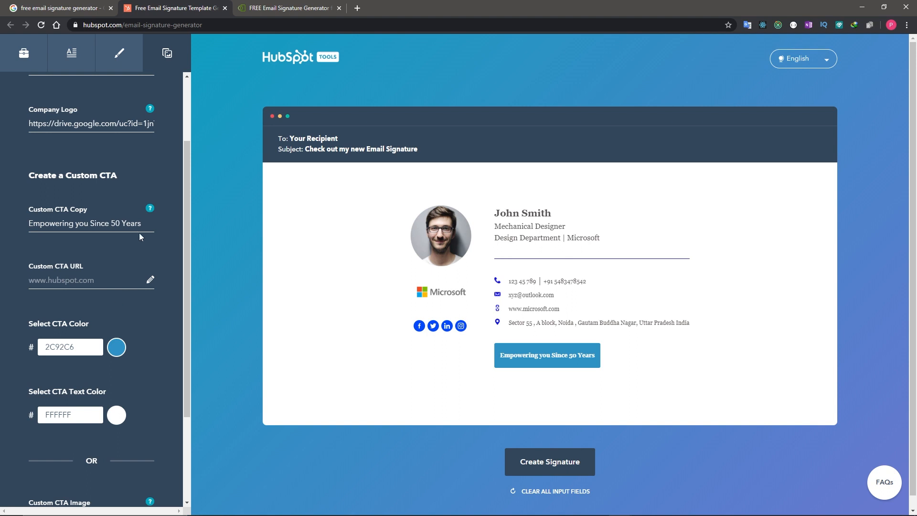
pyautogui.moveTo(355, 7)
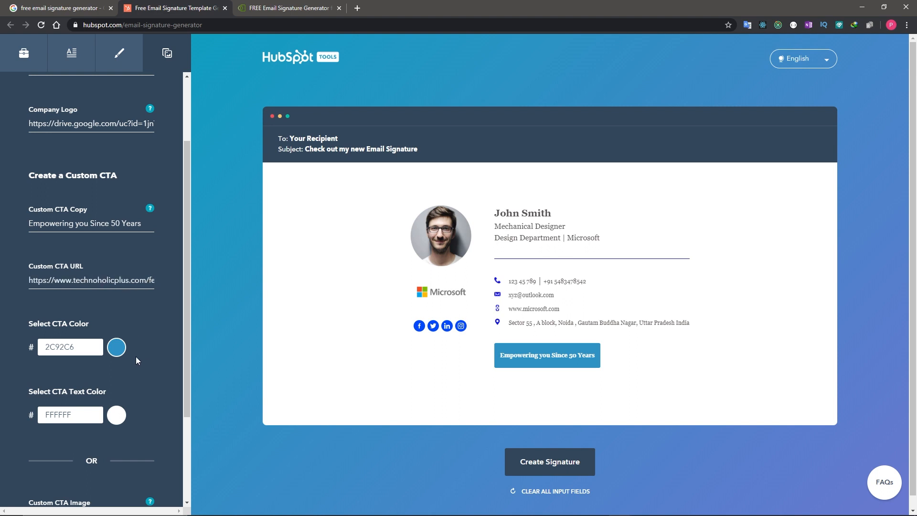
# - Recolour the call-to-action button deeper blue 2C42C6
pyautogui.click(116, 347)
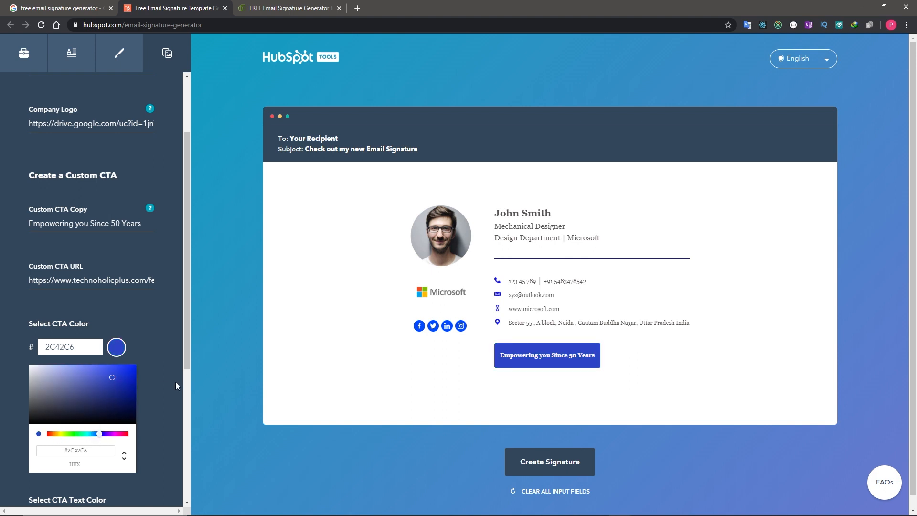
pyautogui.scroll(-3)
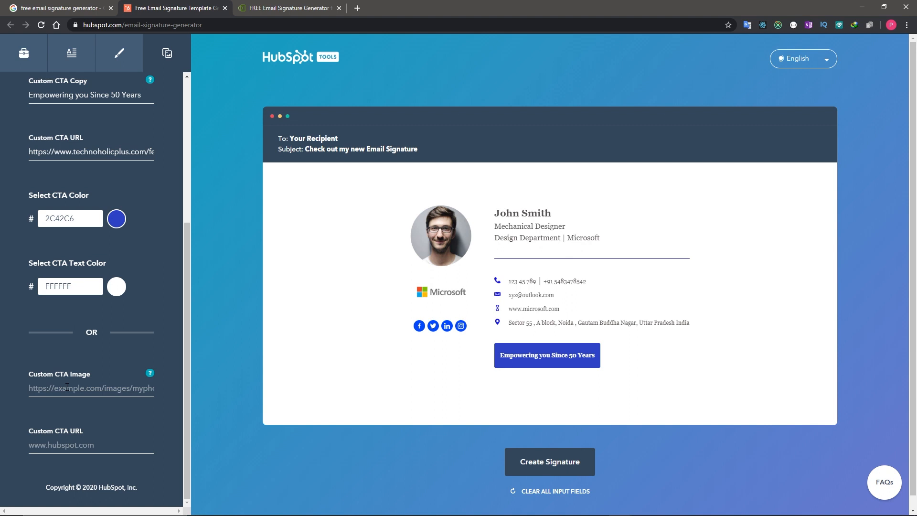
pyautogui.moveTo(590, 370)
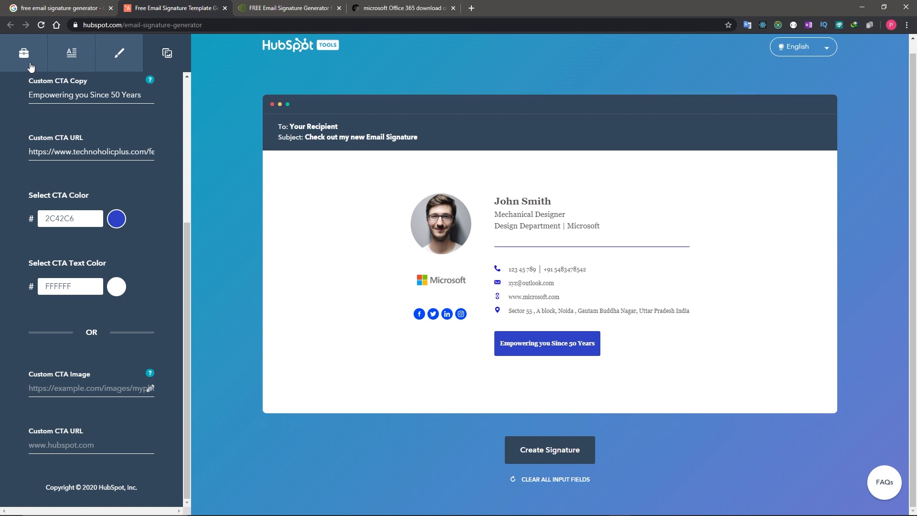
# - Switch the signature layout to Template 6
pyautogui.click(23, 53)
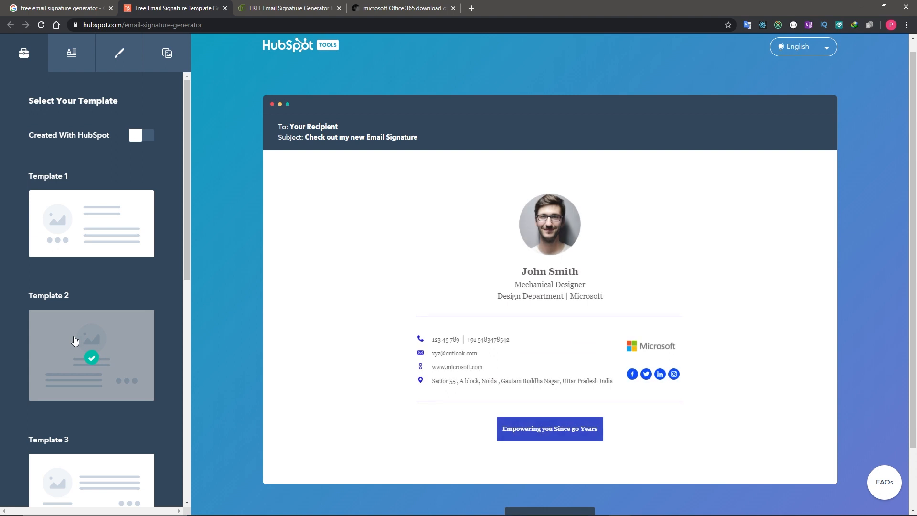
pyautogui.scroll(-3)
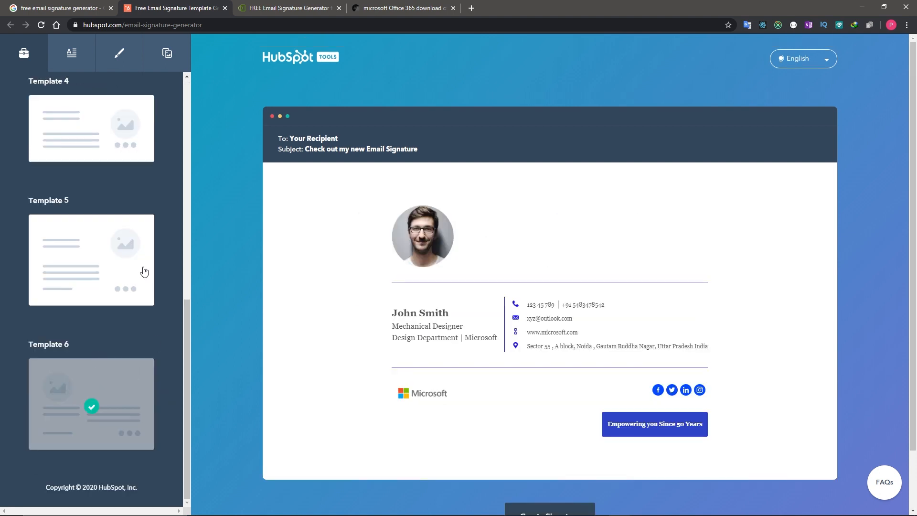
pyautogui.moveTo(90, 392)
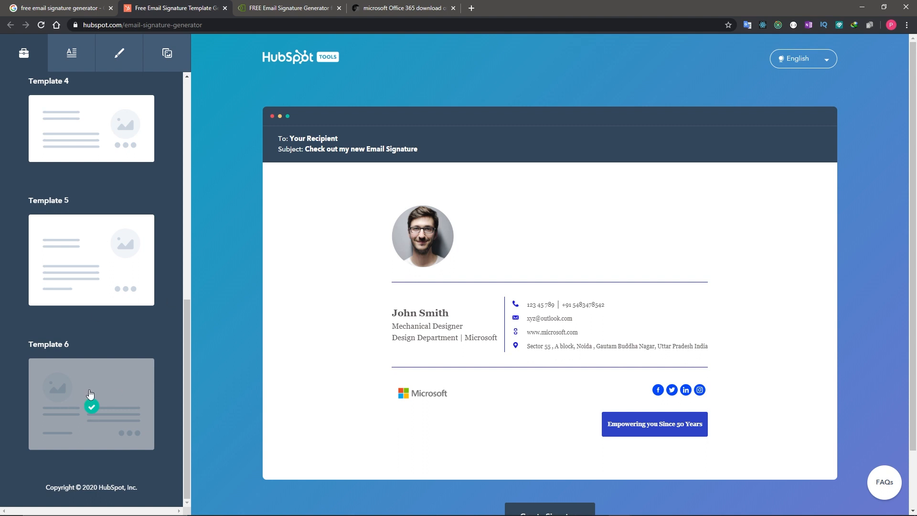
pyautogui.scroll(-3)
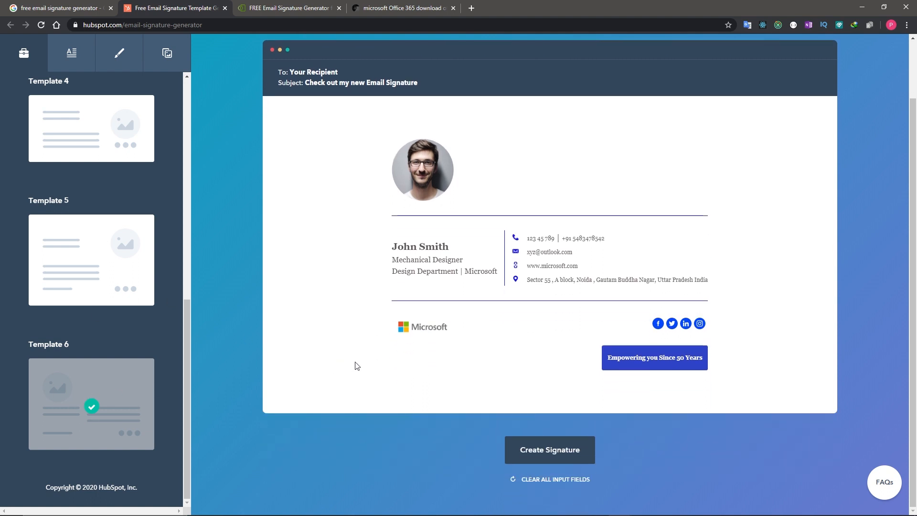
pyautogui.moveTo(525, 450)
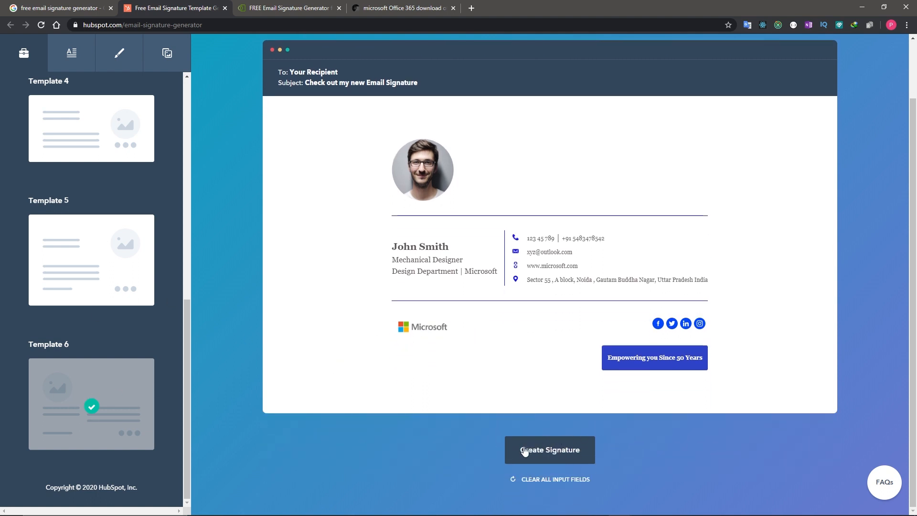
# - Create the finished signature and copy it to the clipboard
pyautogui.click(549, 450)
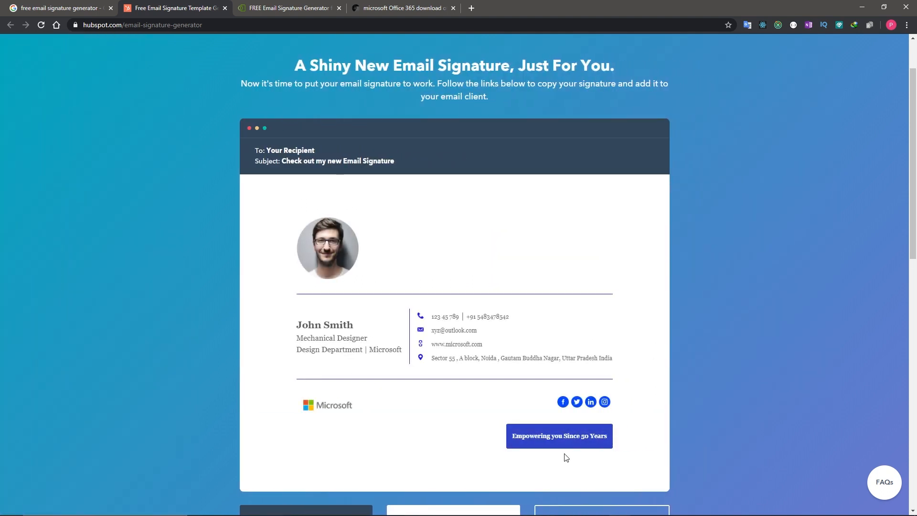
pyautogui.scroll(-3)
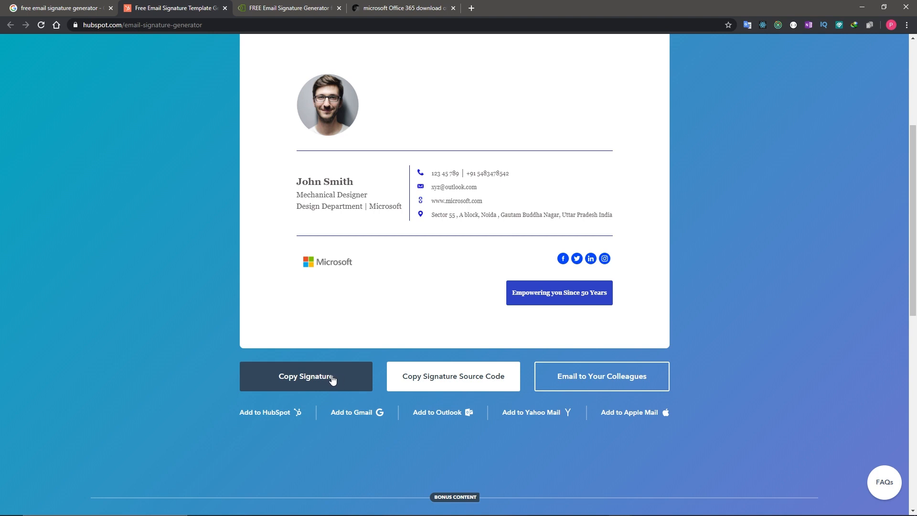
pyautogui.click(305, 376)
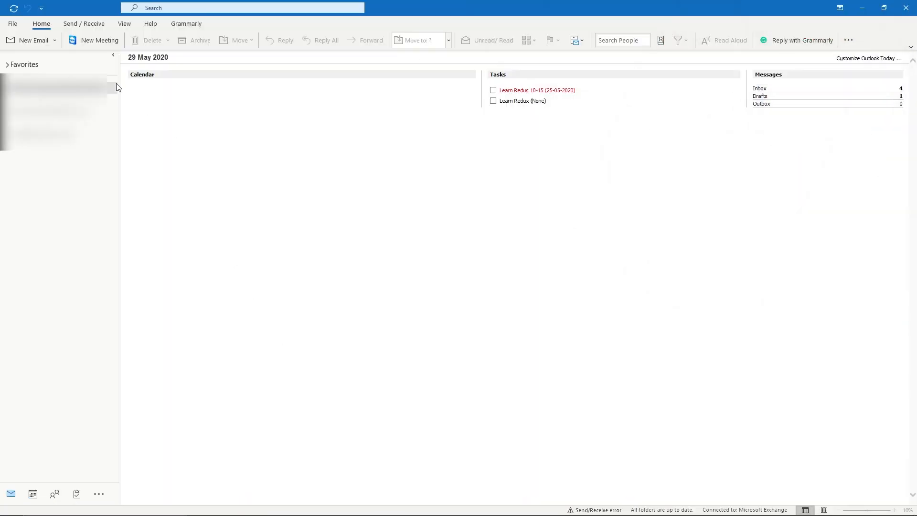
# - Find the Signatures settings via 'sign' and paste the HubSpot signature into 'sign'
pyautogui.click(242, 7)
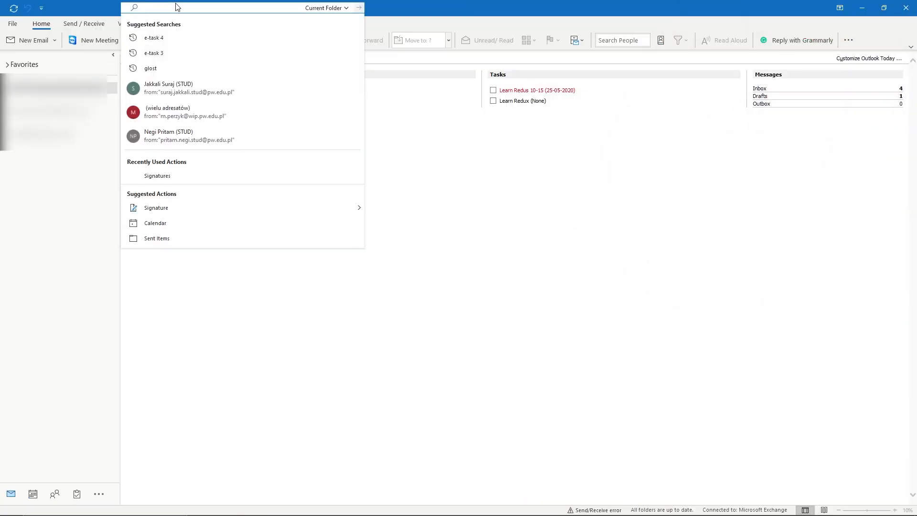
pyautogui.write('sign')
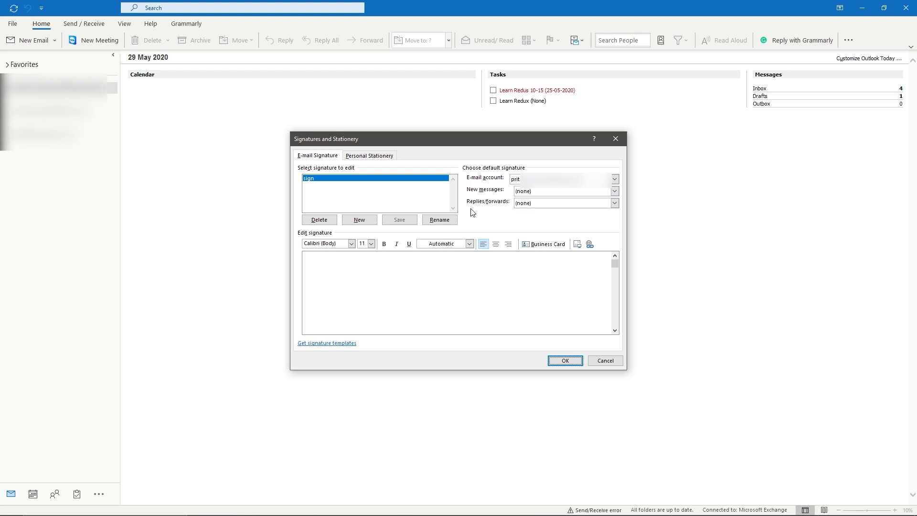
pyautogui.click(614, 203)
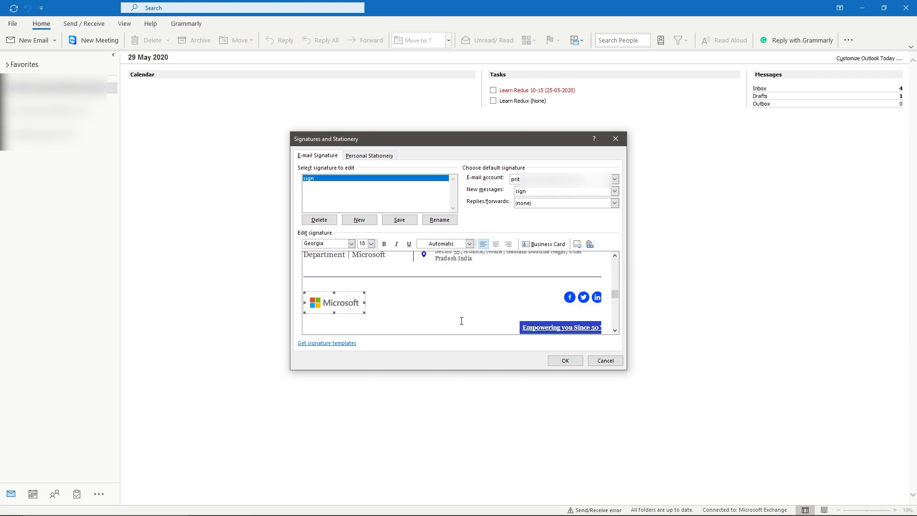
pyautogui.moveTo(386, 321)
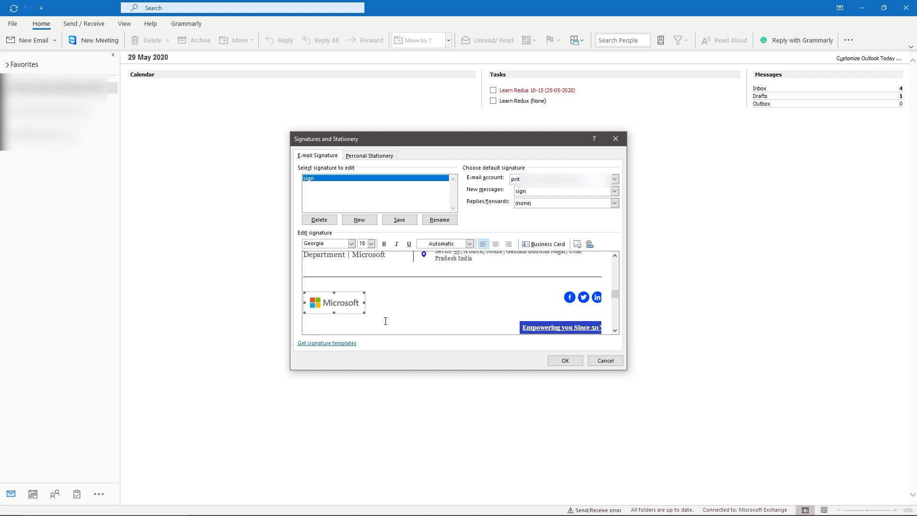
pyautogui.moveTo(390, 301)
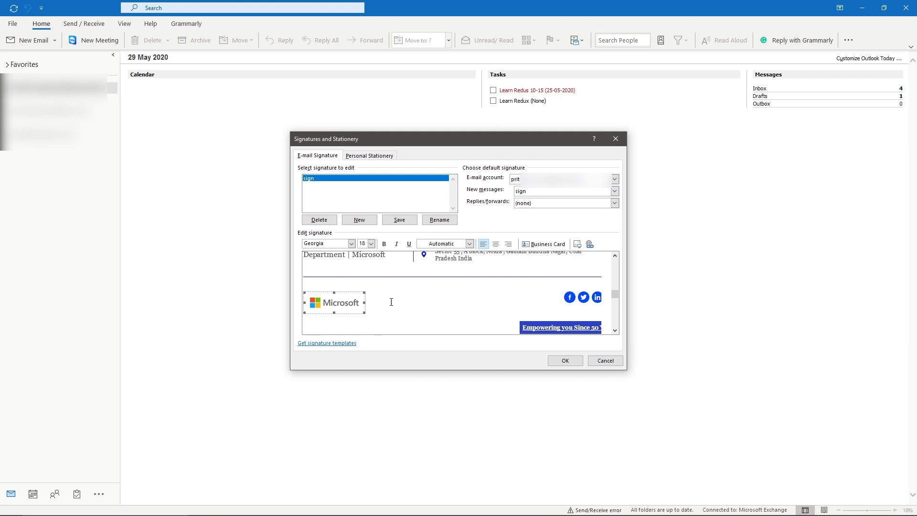
# - Link the Microsoft logo to a previously browsed page and save the signature settings with OK
pyautogui.rightClick(335, 302)
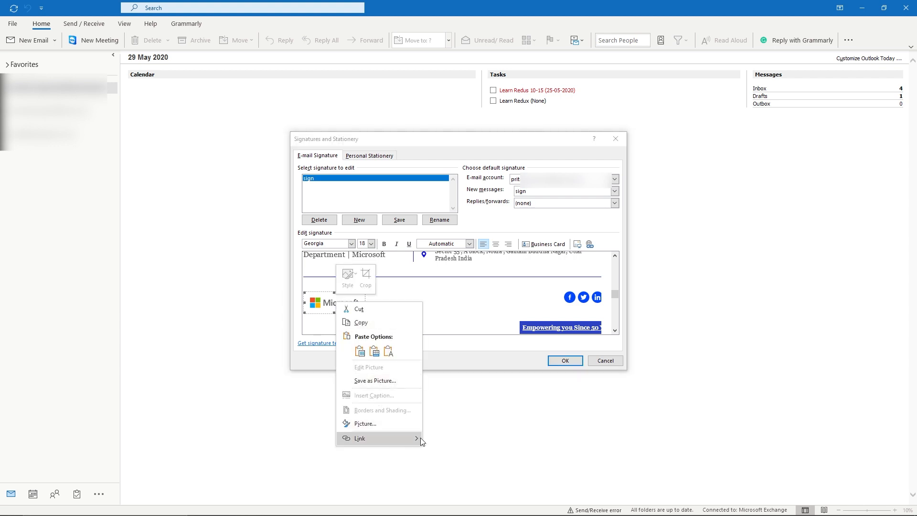
pyautogui.click(359, 438)
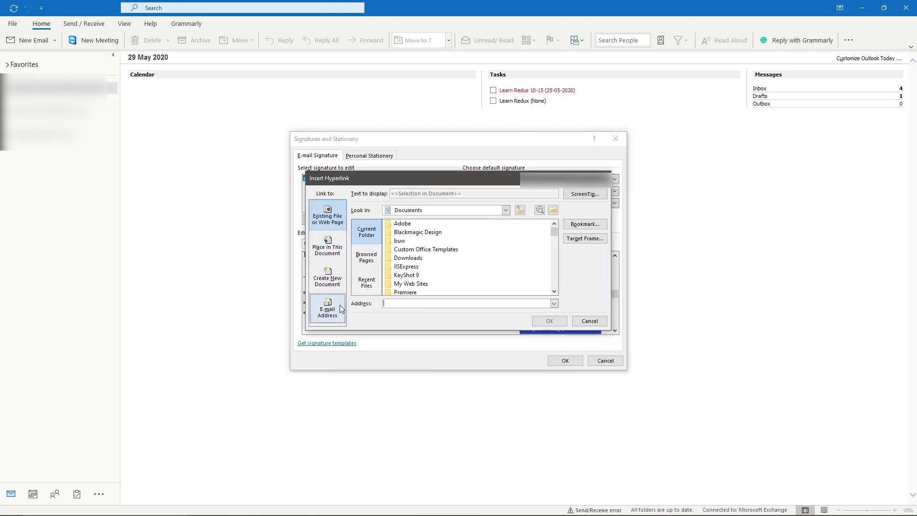
pyautogui.moveTo(385, 295)
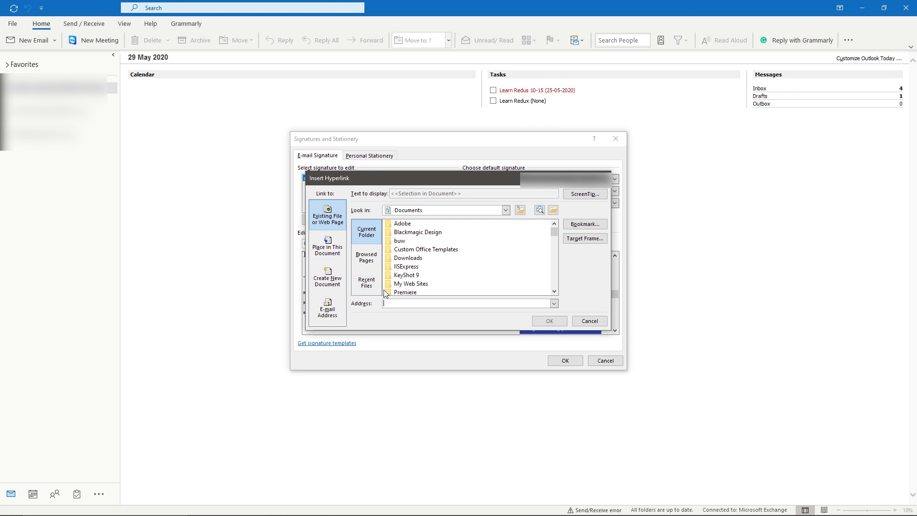
pyautogui.click(366, 257)
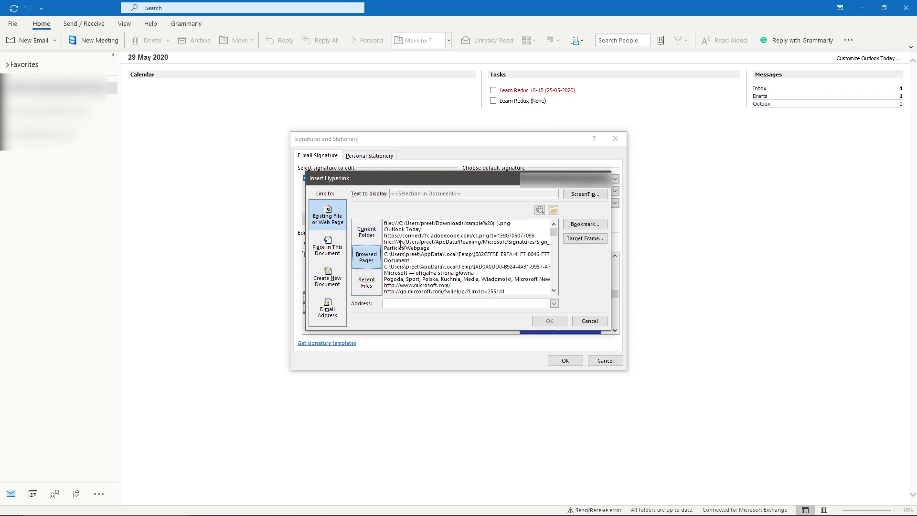
pyautogui.click(588, 320)
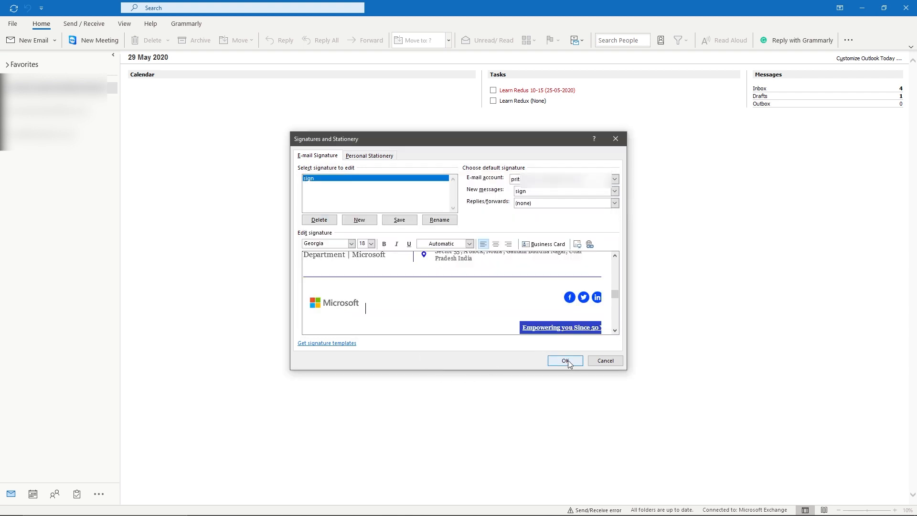
pyautogui.click(564, 361)
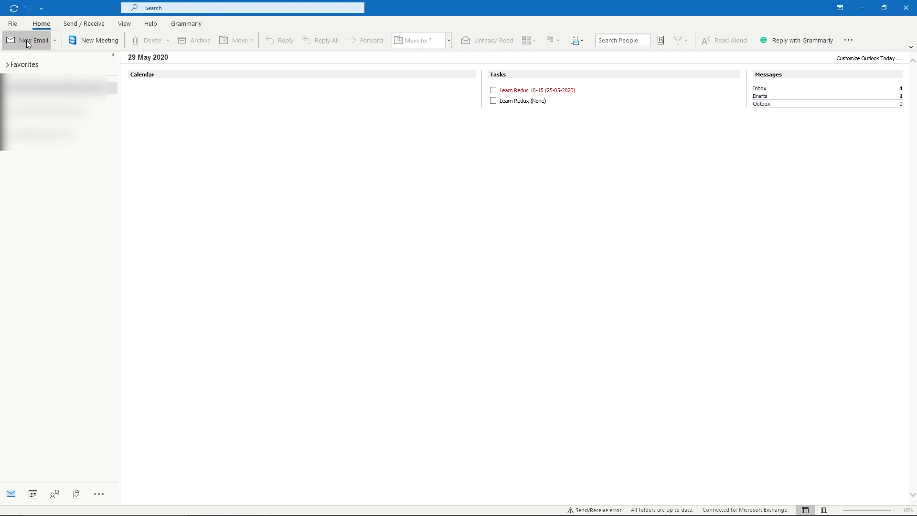
# - Start a New Email showing the signature inserted automatically
pyautogui.click(29, 40)
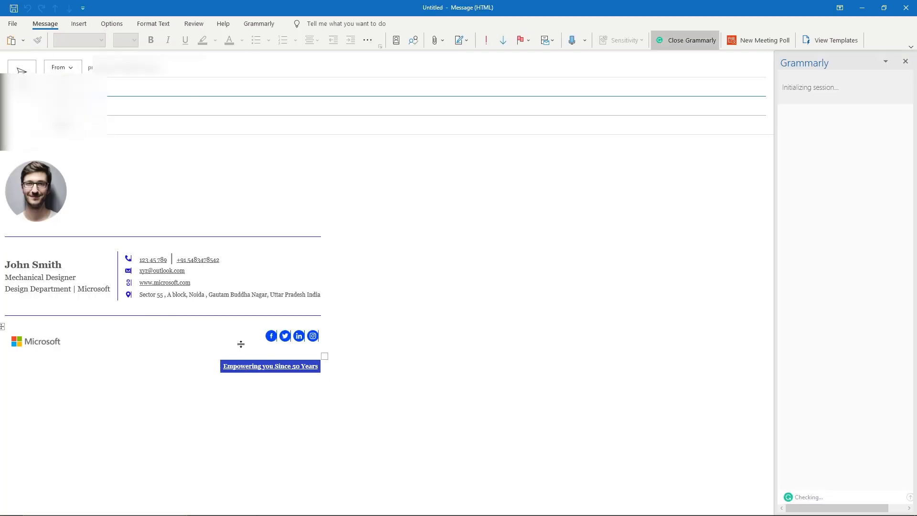